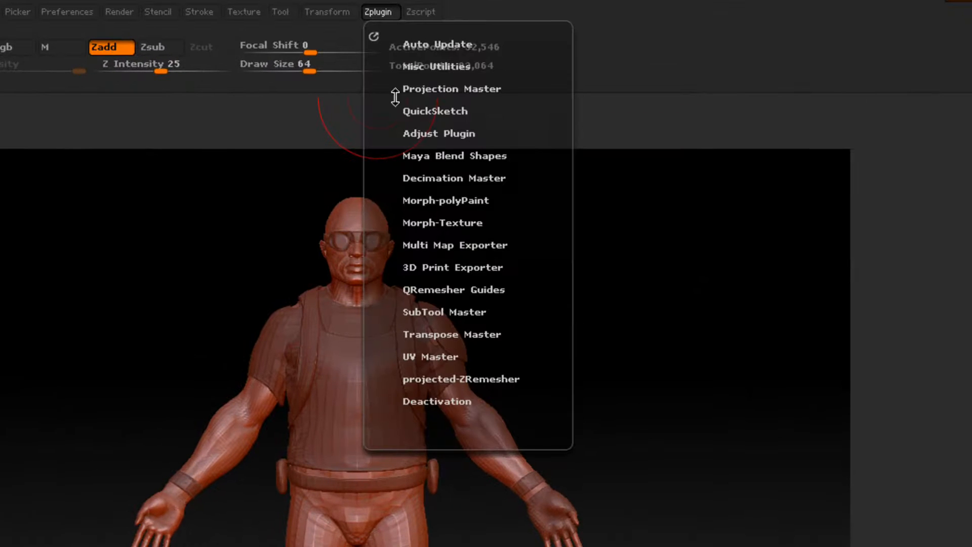
mouse_move(447, 292)
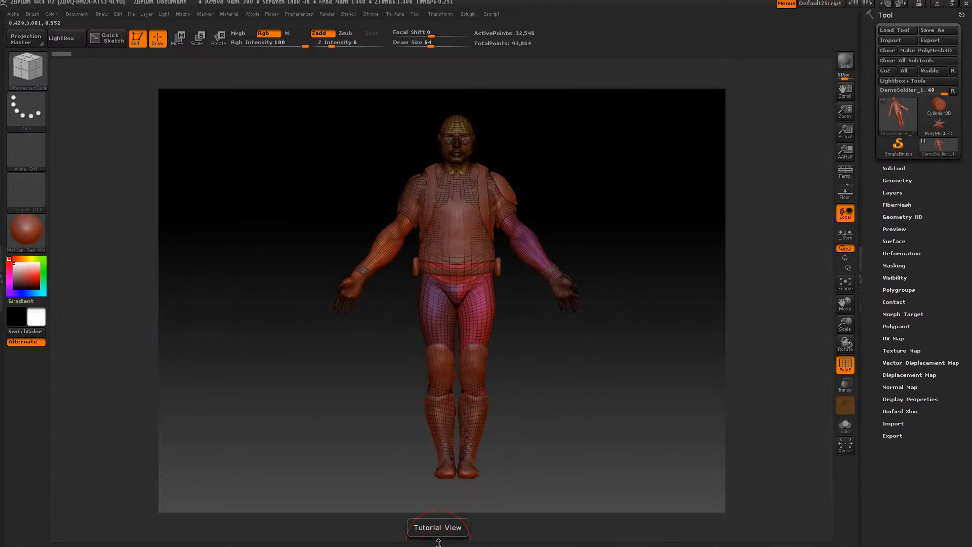
- Reveal the QRemesher Guides plugin buttons beneath the soldier model
left_click(438, 528)
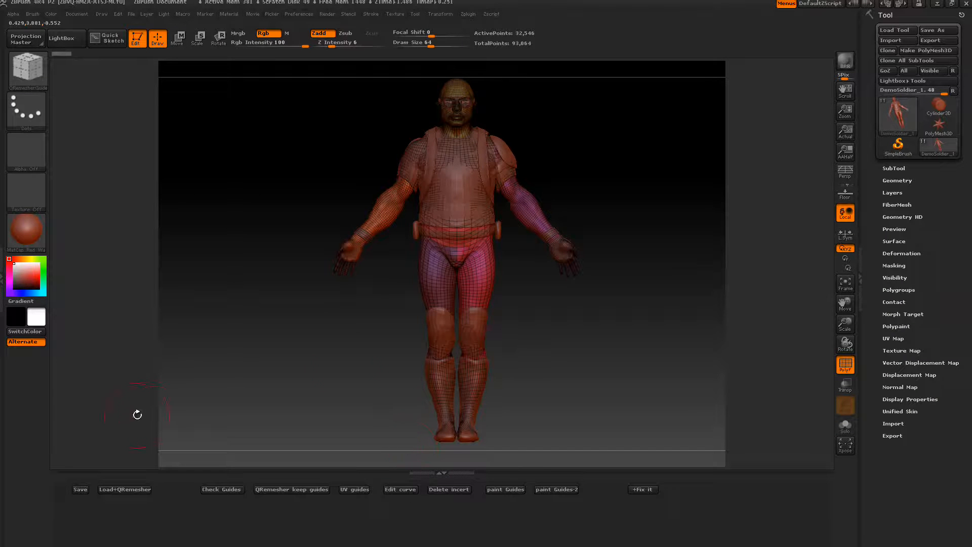
mouse_move(233, 371)
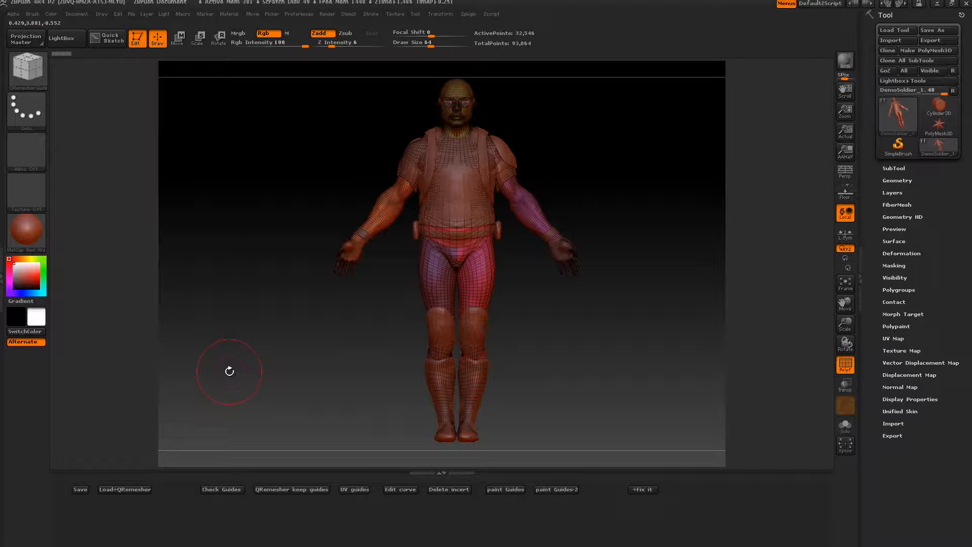
mouse_move(274, 393)
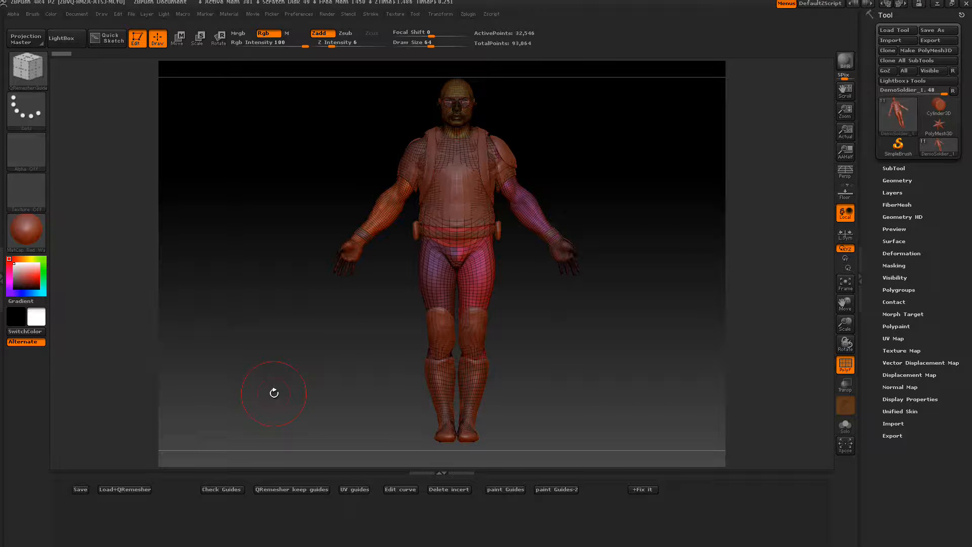
mouse_move(327, 340)
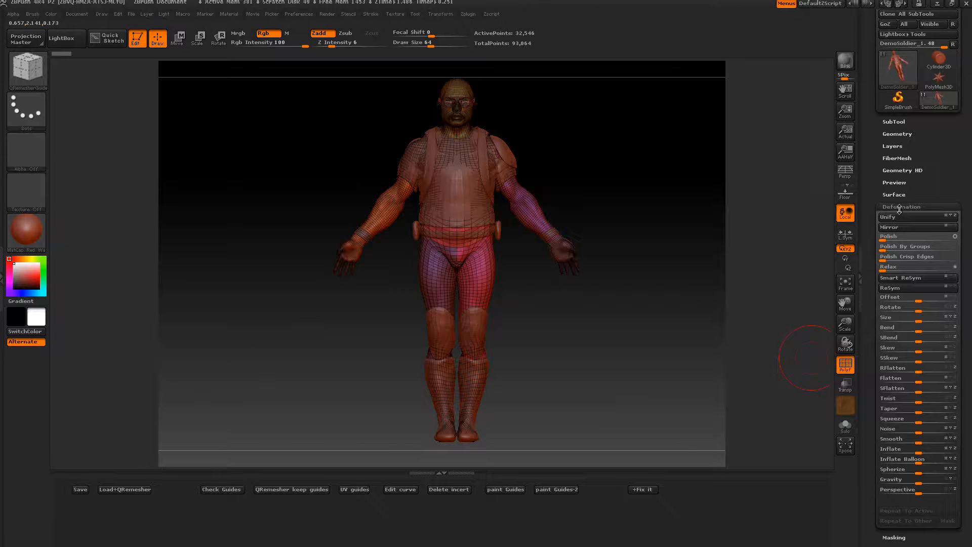
- Show the soldier's SubTool list and preview the shirt and shoulderGuard parts
left_click(903, 207)
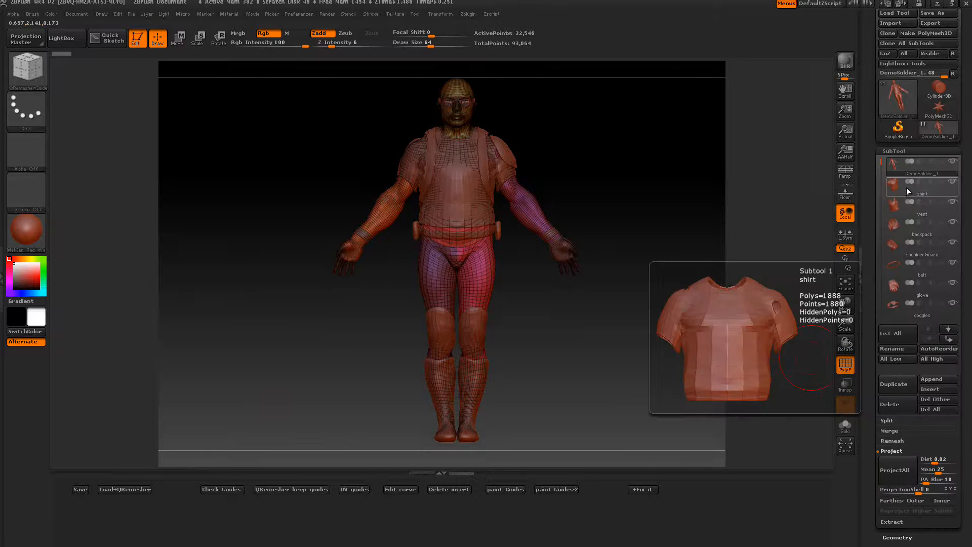
left_click(922, 255)
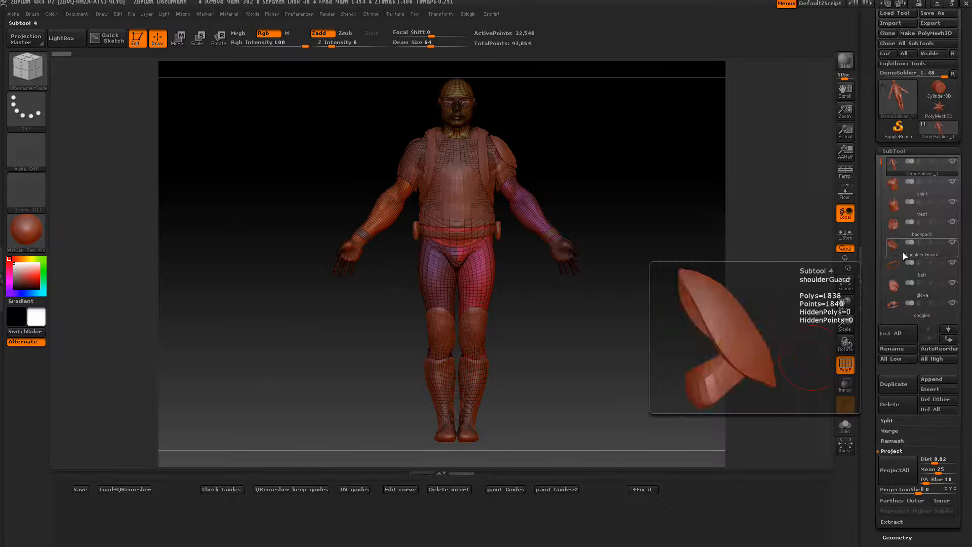
left_click(921, 195)
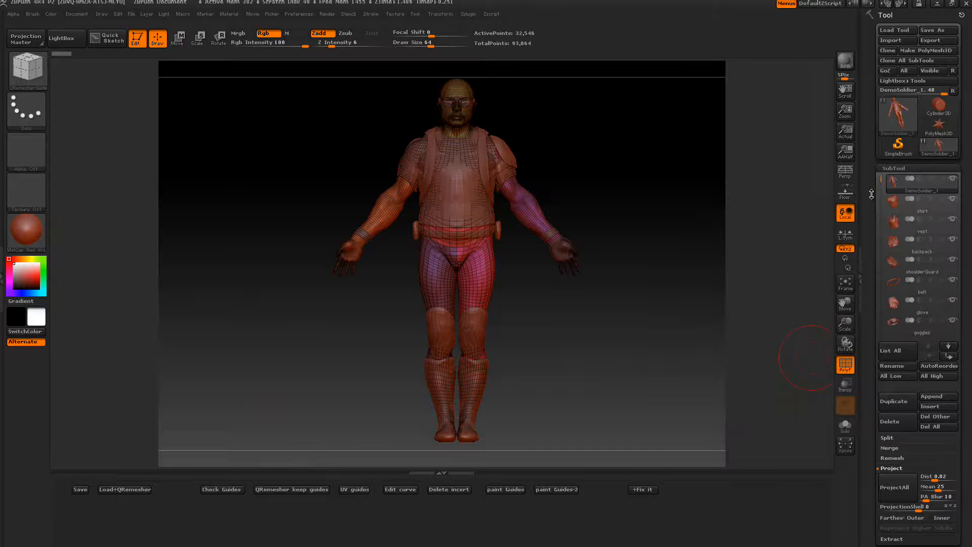
mouse_move(918, 60)
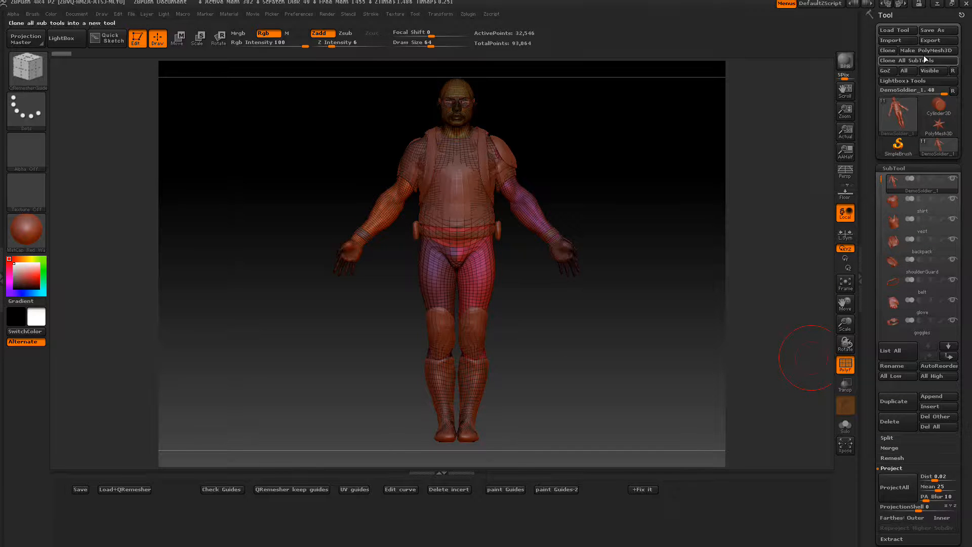
- Clone all subtools so the soldier body becomes a new PolyMesh3D tool
left_click(928, 51)
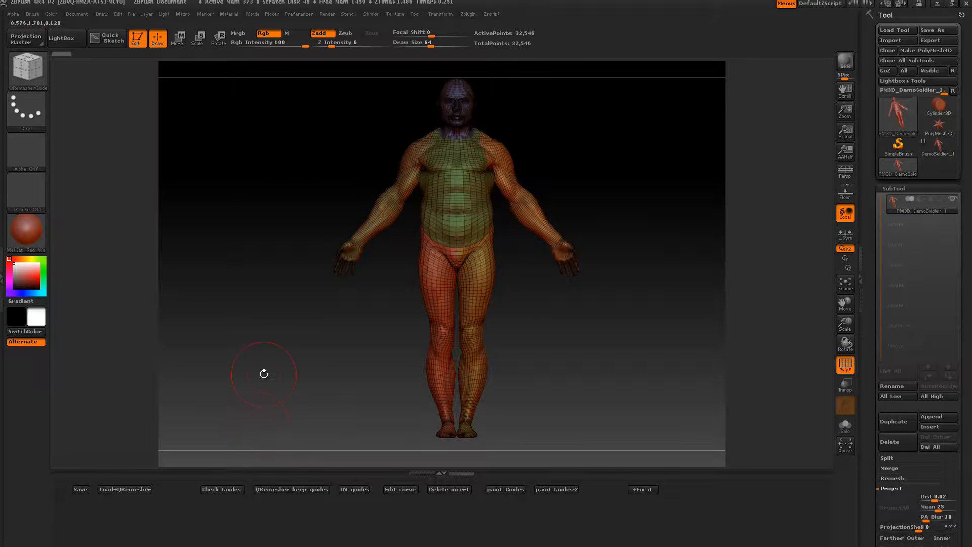
mouse_move(446, 157)
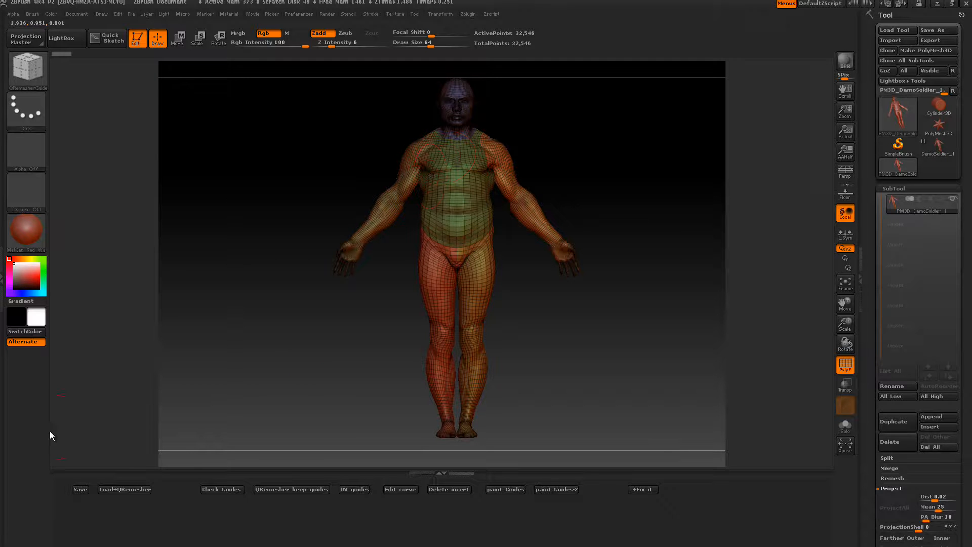
mouse_move(473, 224)
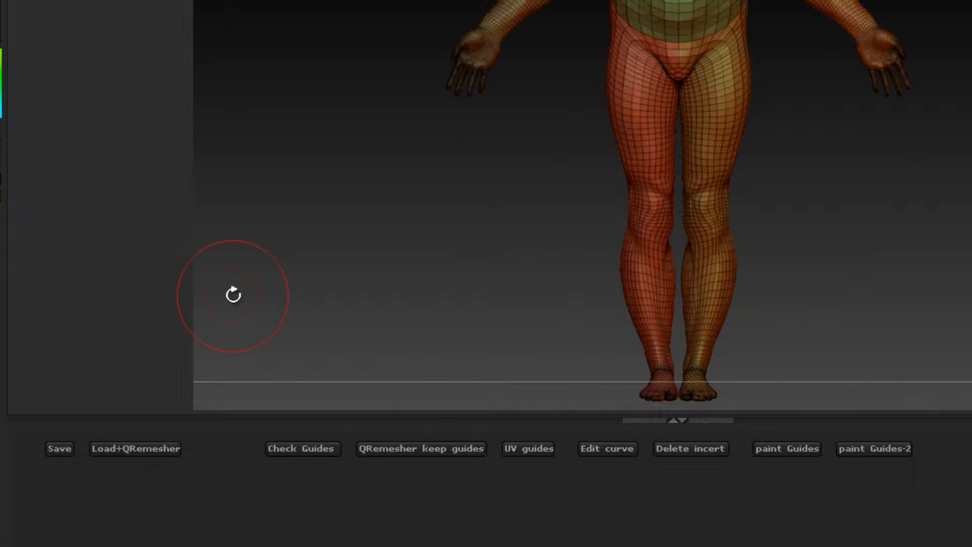
mouse_move(202, 310)
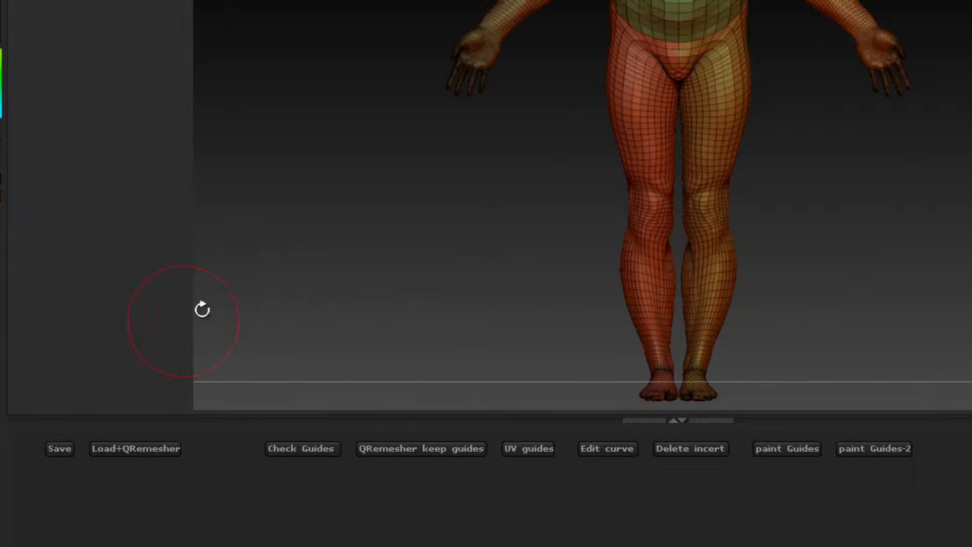
mouse_move(135, 449)
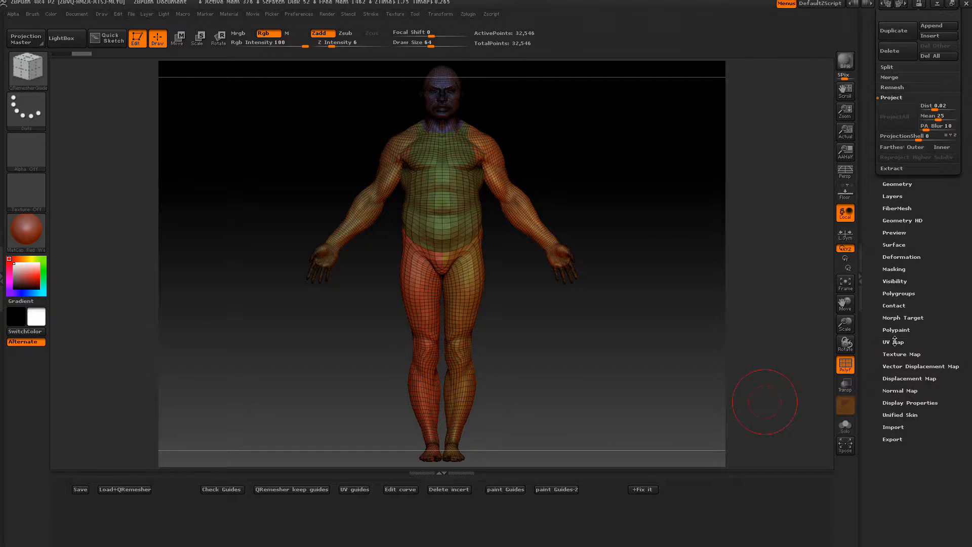
left_click(894, 341)
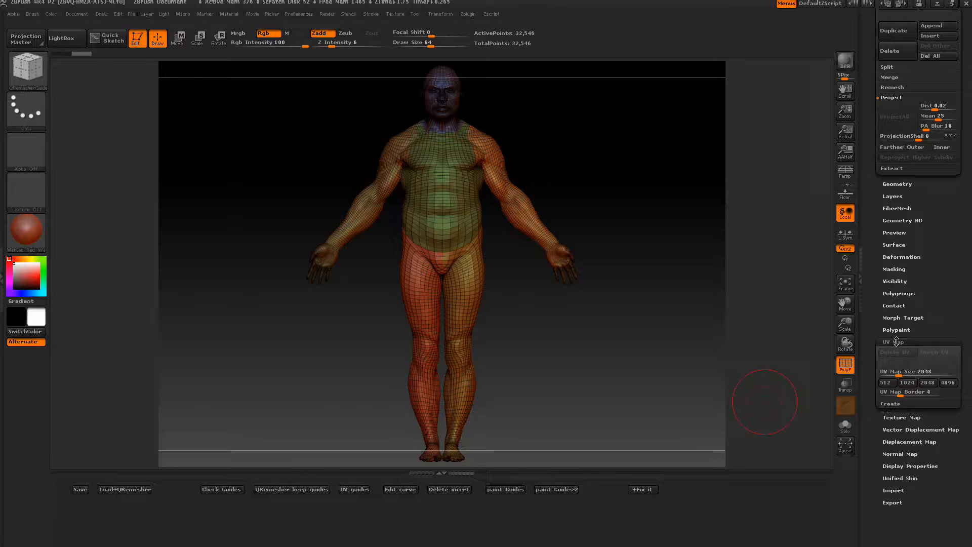
left_click(896, 342)
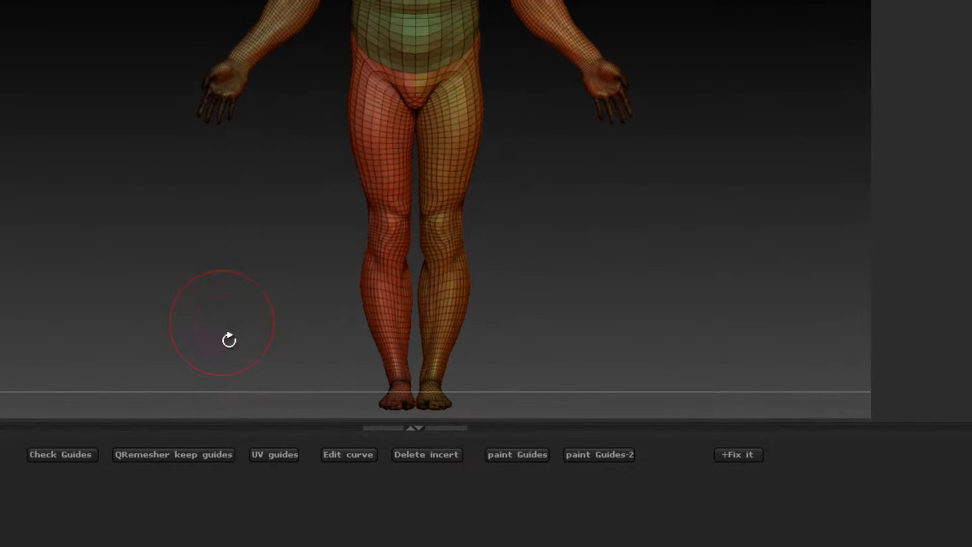
mouse_move(274, 455)
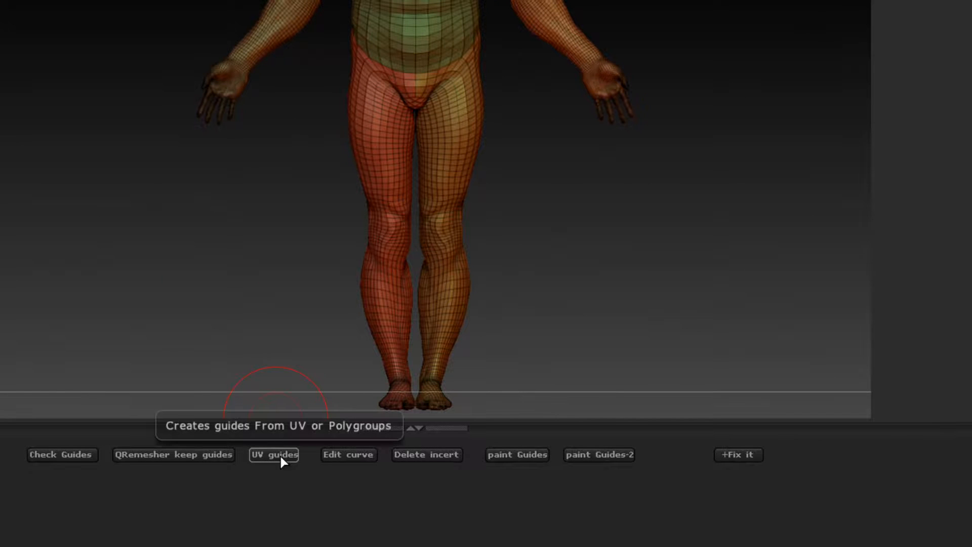
- Generate UV guides along the body's neckline, armholes and waist, confirming the non-undoable warning
left_click(273, 455)
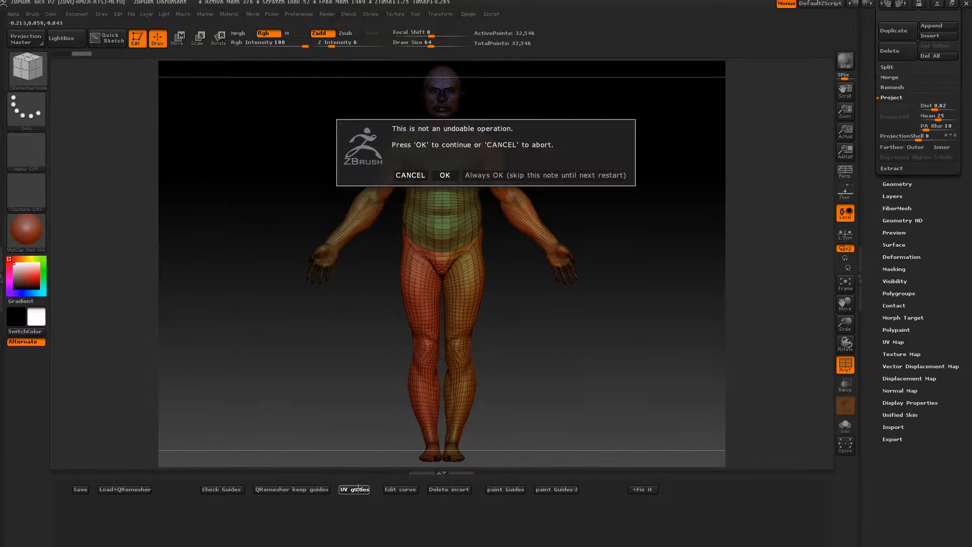
left_click(444, 175)
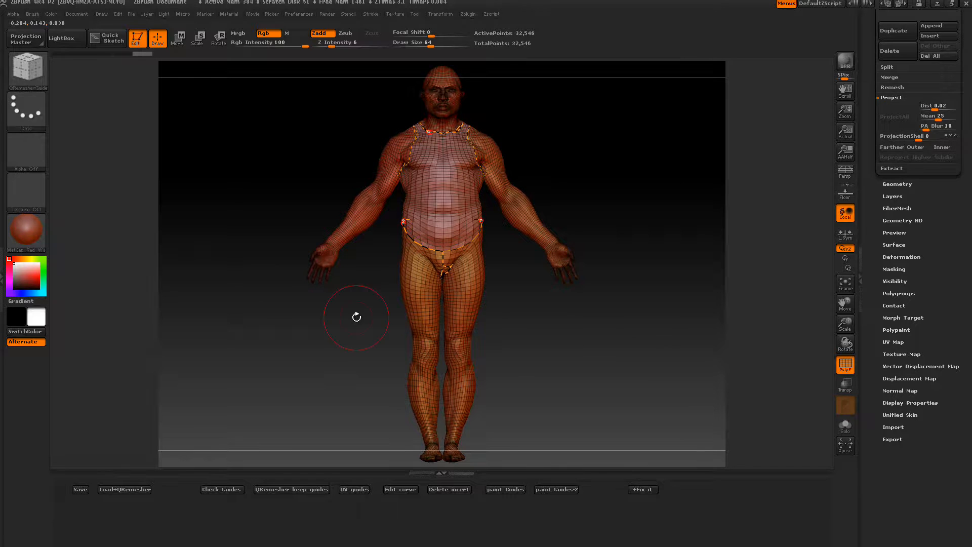
mouse_move(367, 216)
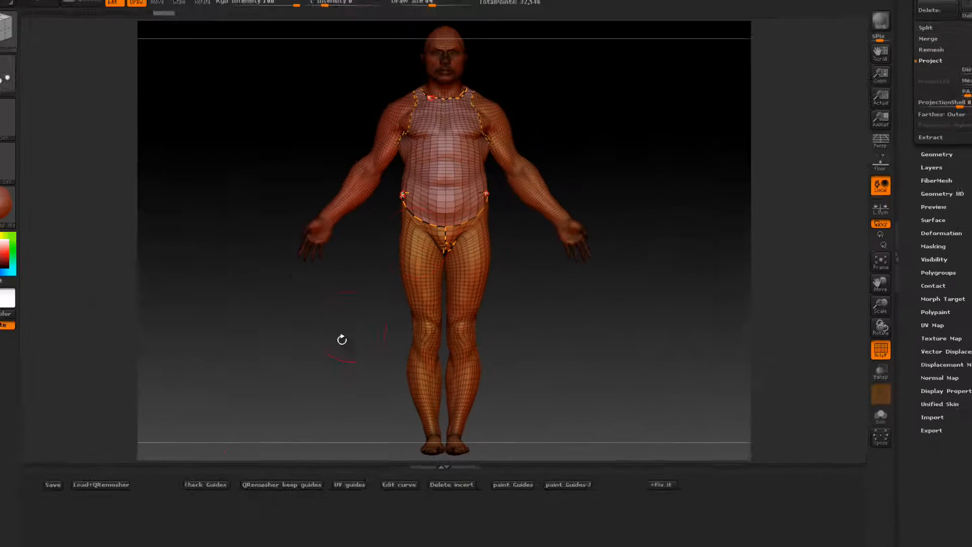
mouse_move(291, 489)
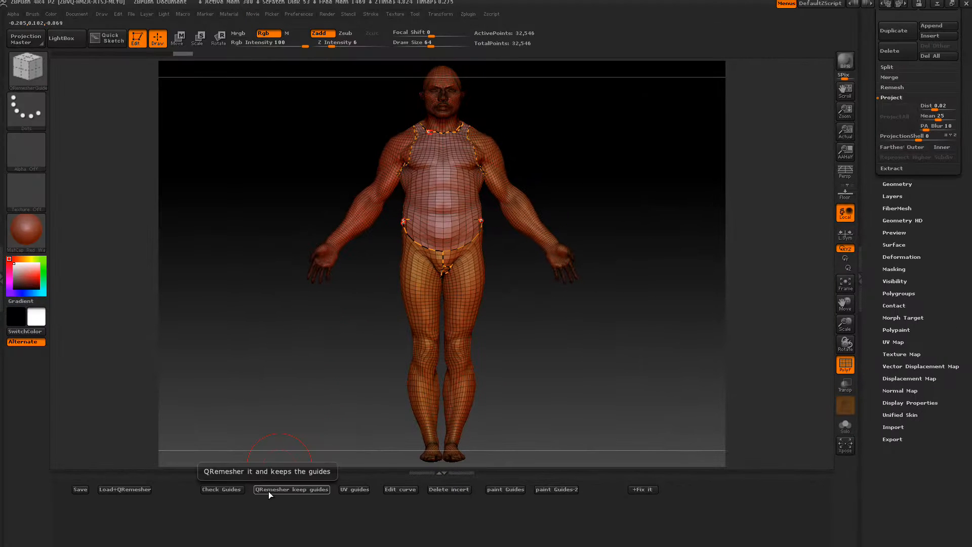
mouse_move(845, 342)
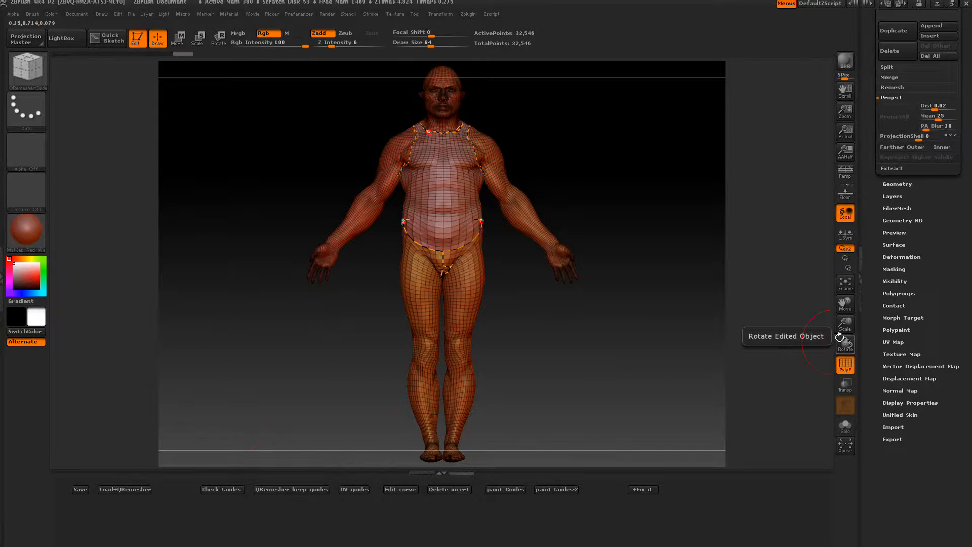
- Expand the Geometry options to show the QRemesher settings
left_click(896, 183)
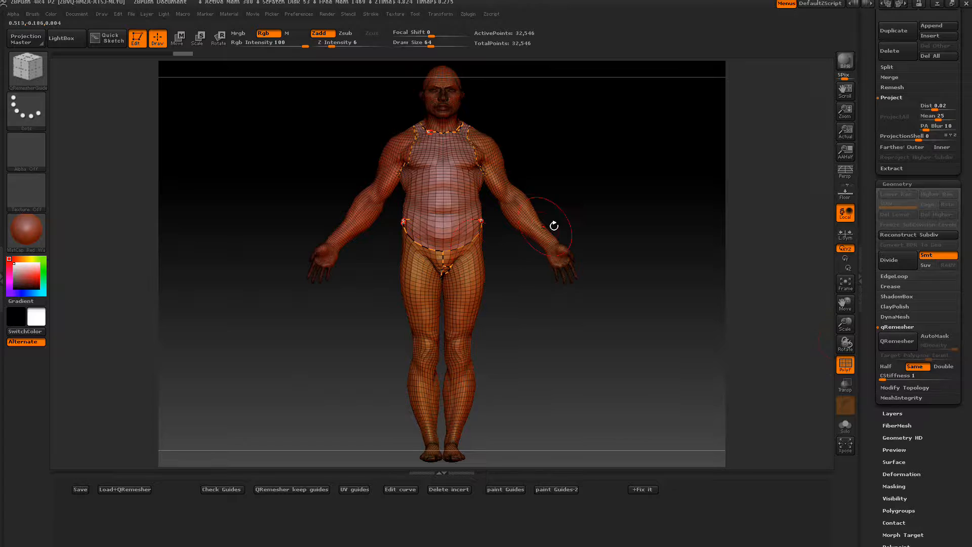
mouse_move(594, 228)
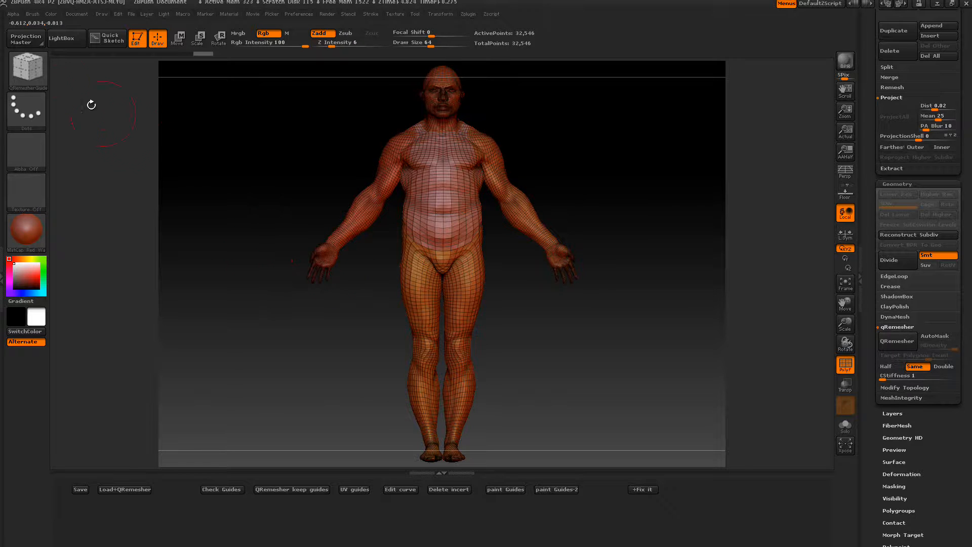
- Bring up the brush library to choose a curve guide brush
left_click(25, 70)
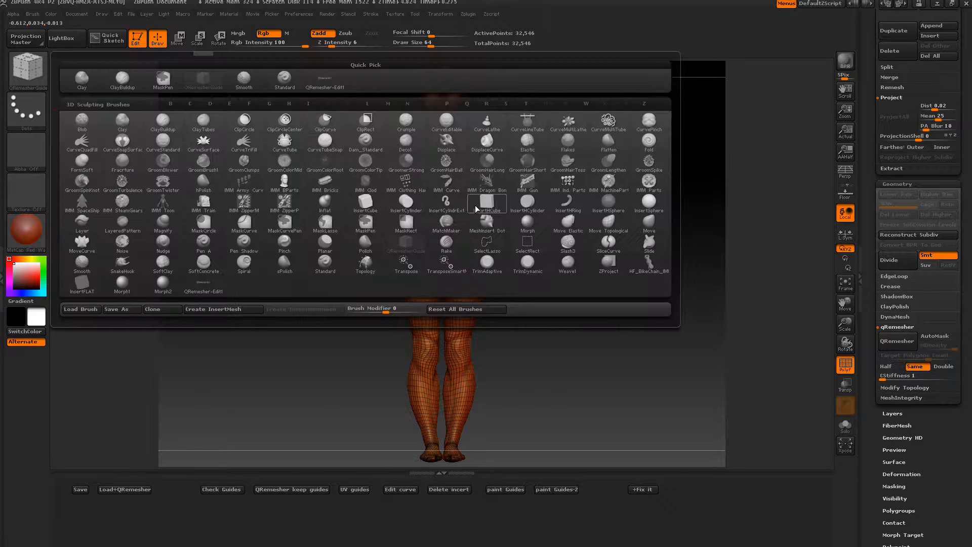
mouse_move(609, 242)
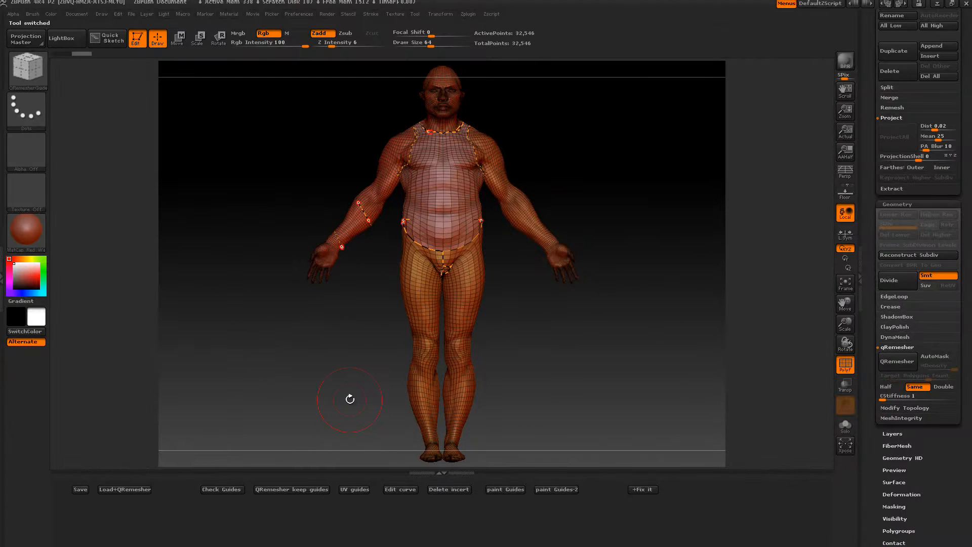
mouse_move(369, 214)
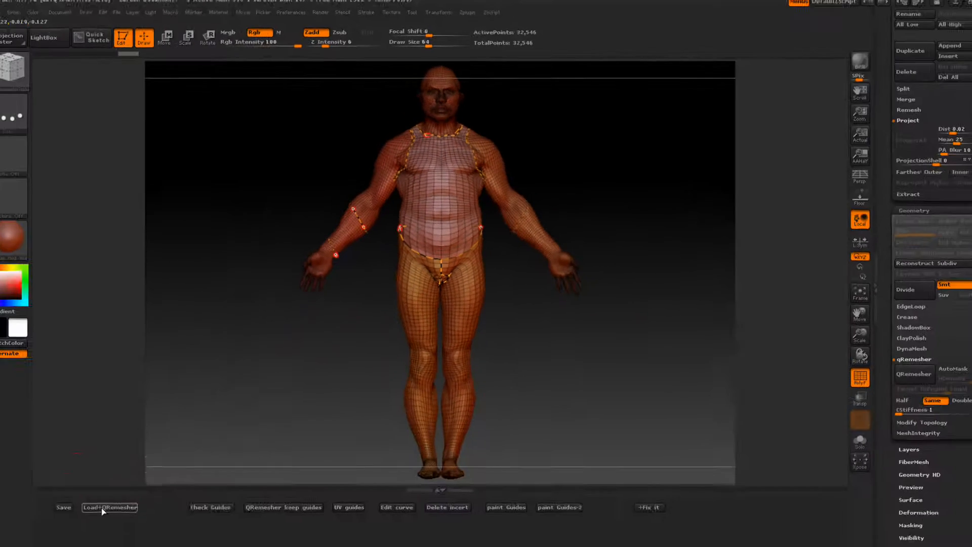
mouse_move(118, 489)
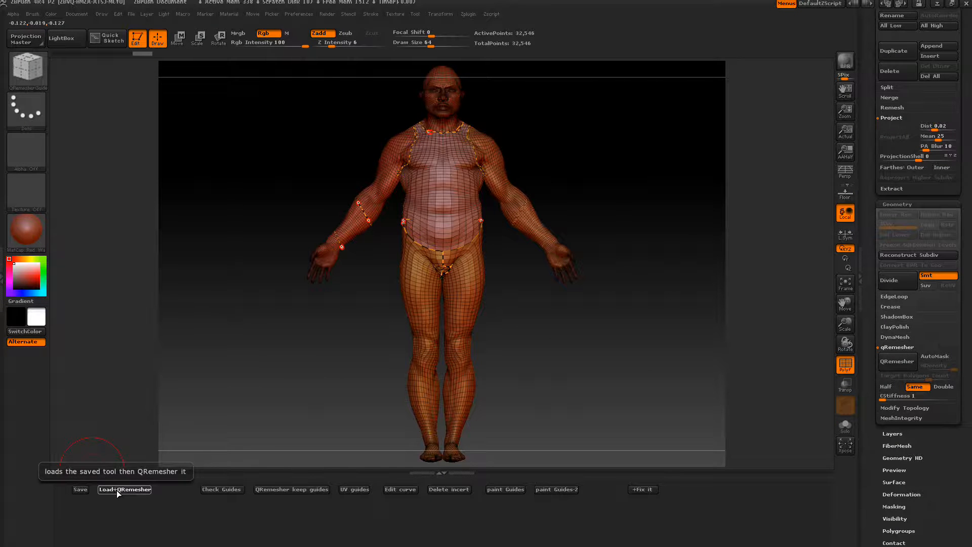
- Reload the saved body tool and remesh it with the drawn slice-curve guides
left_click(123, 489)
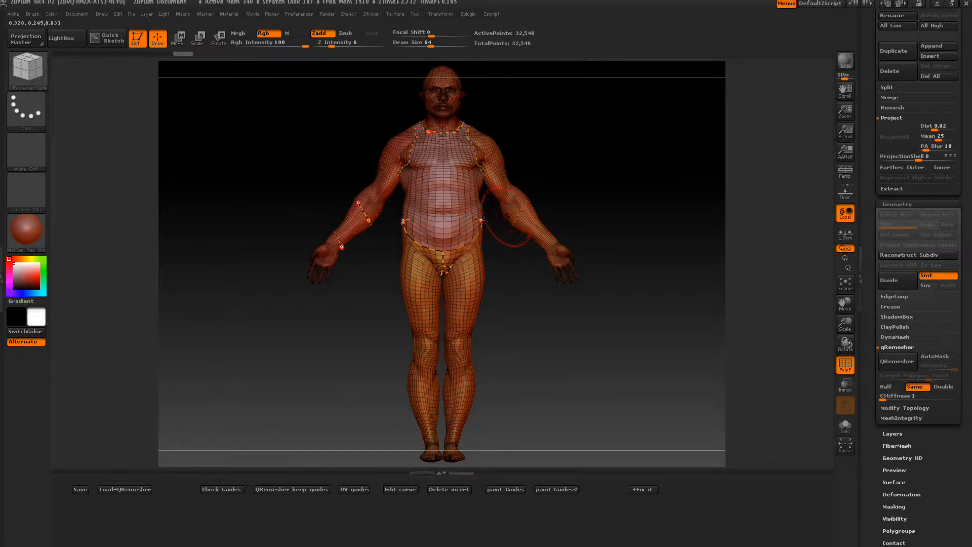
mouse_move(292, 489)
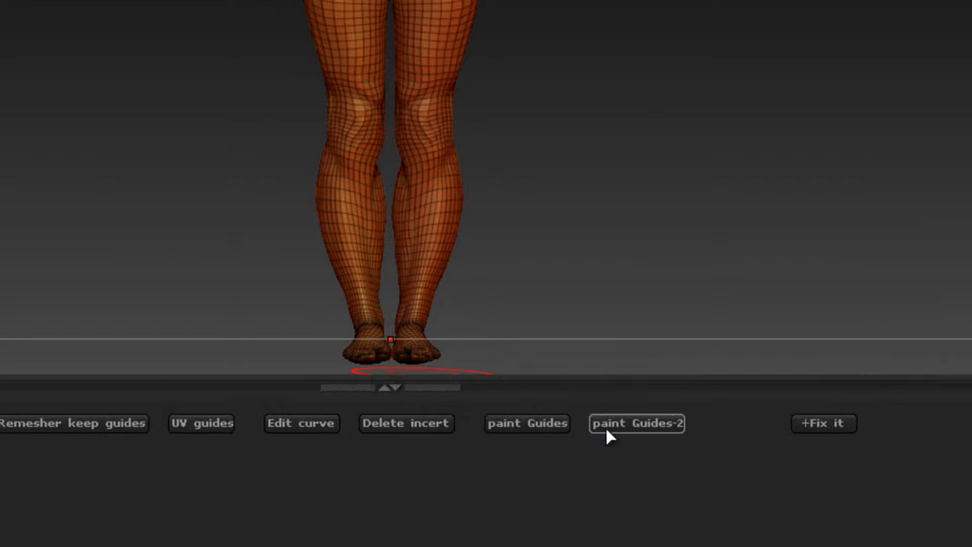
mouse_move(528, 428)
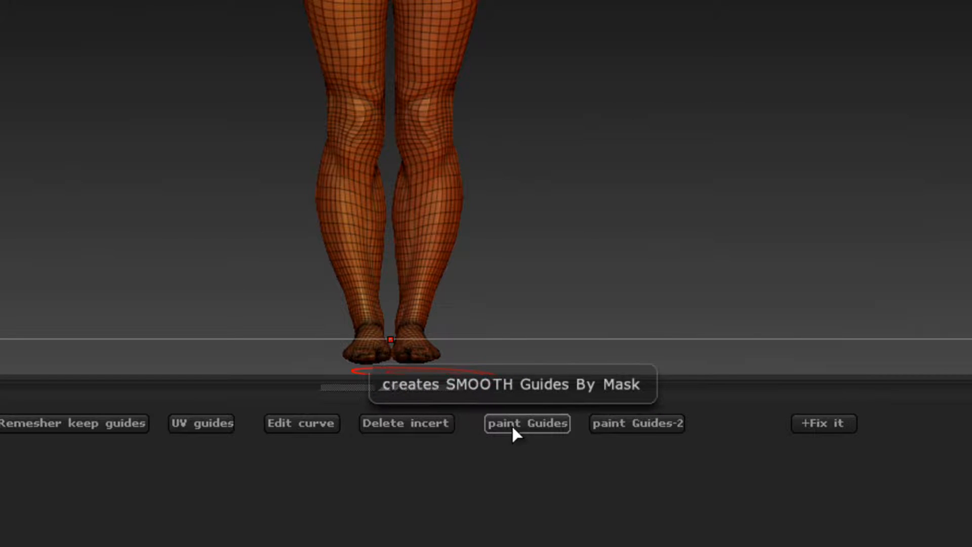
mouse_move(637, 423)
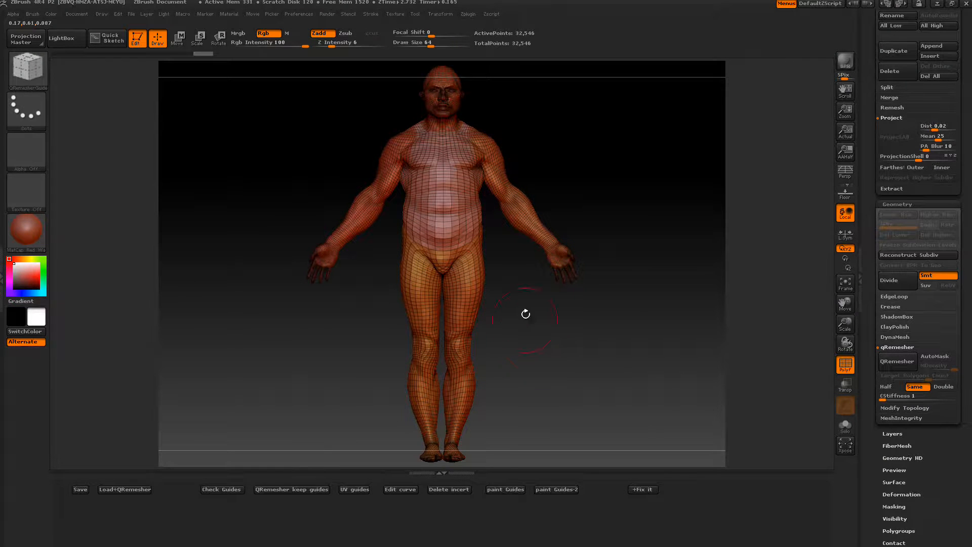
mouse_move(534, 327)
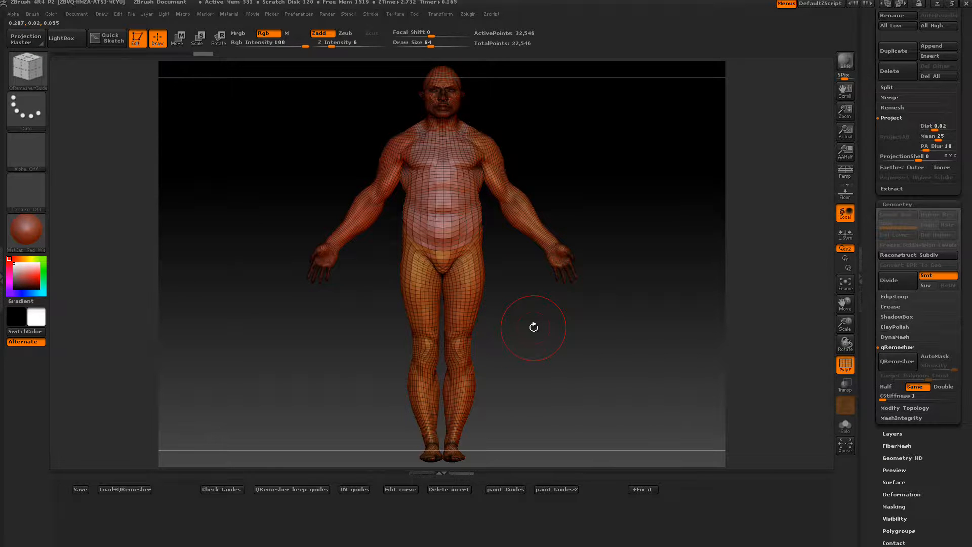
mouse_move(441, 206)
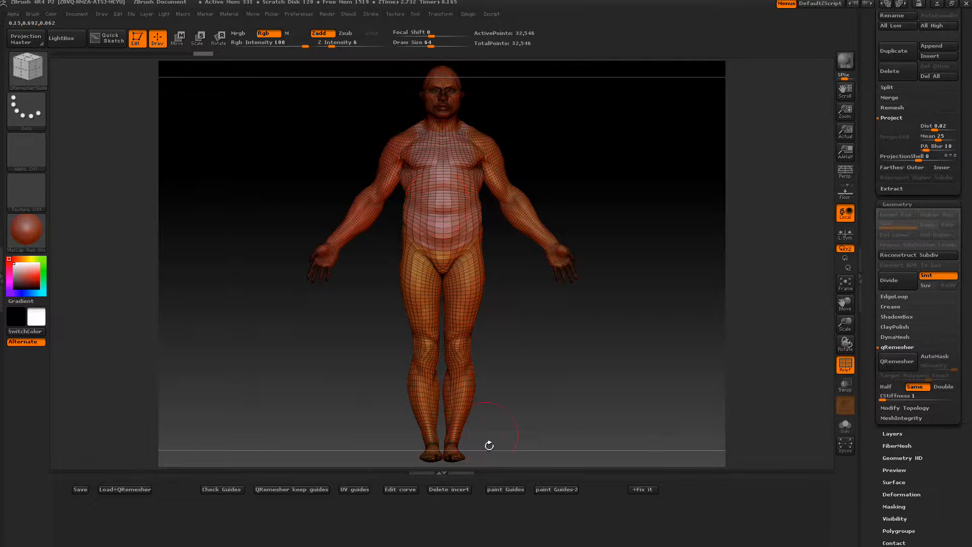
mouse_move(446, 217)
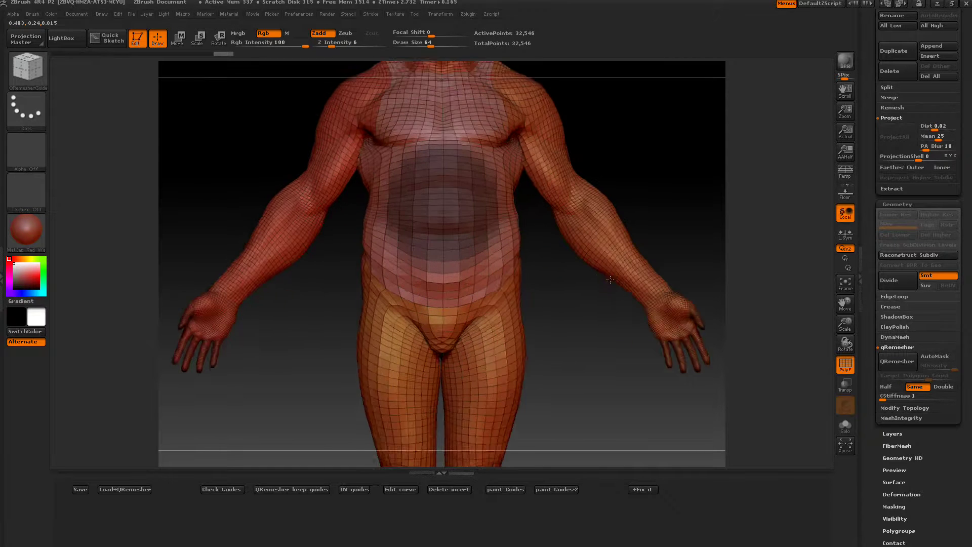
- Create a smooth guide curve around the masked belly patch with paint Guides
left_click(505, 490)
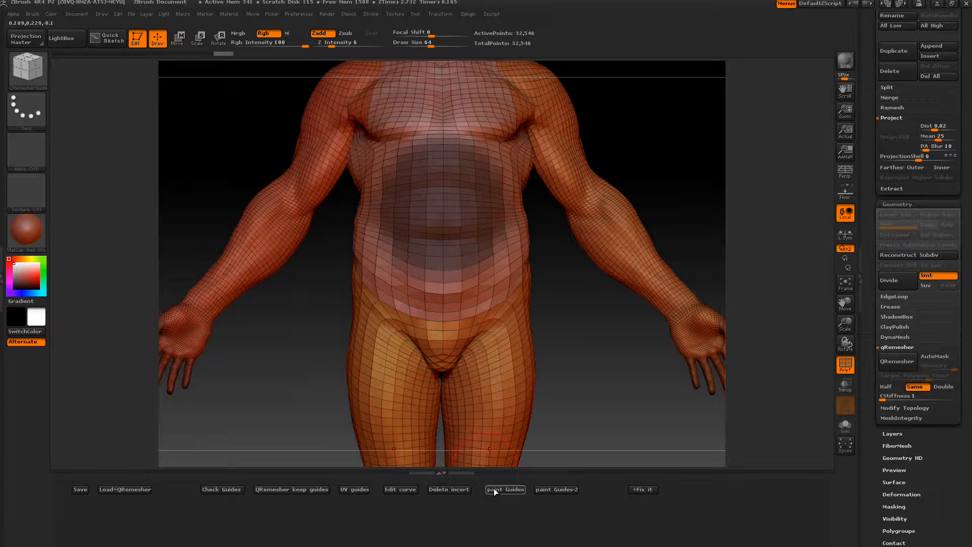
left_click(504, 489)
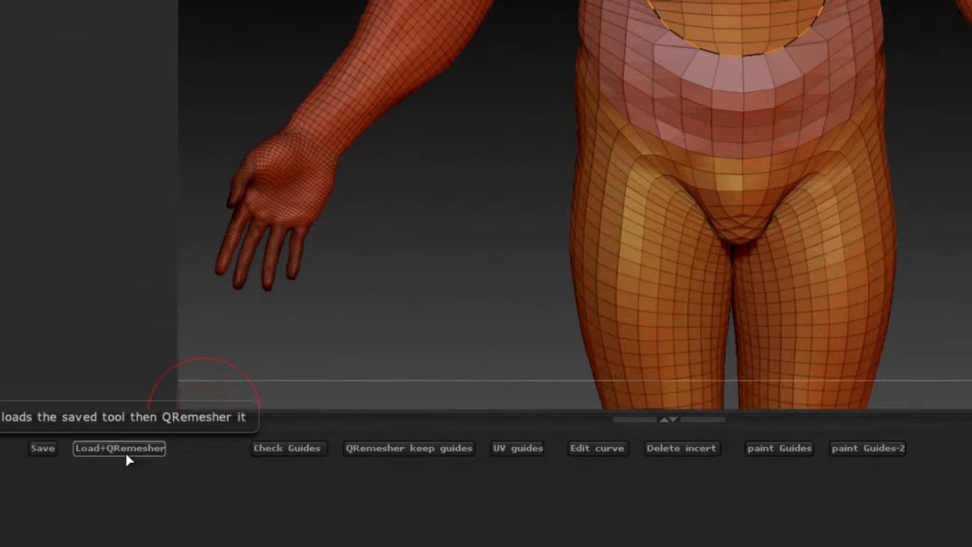
- Run Load+QRemesher to reload the saved body and remesh it, keeping the belly guide
left_click(120, 448)
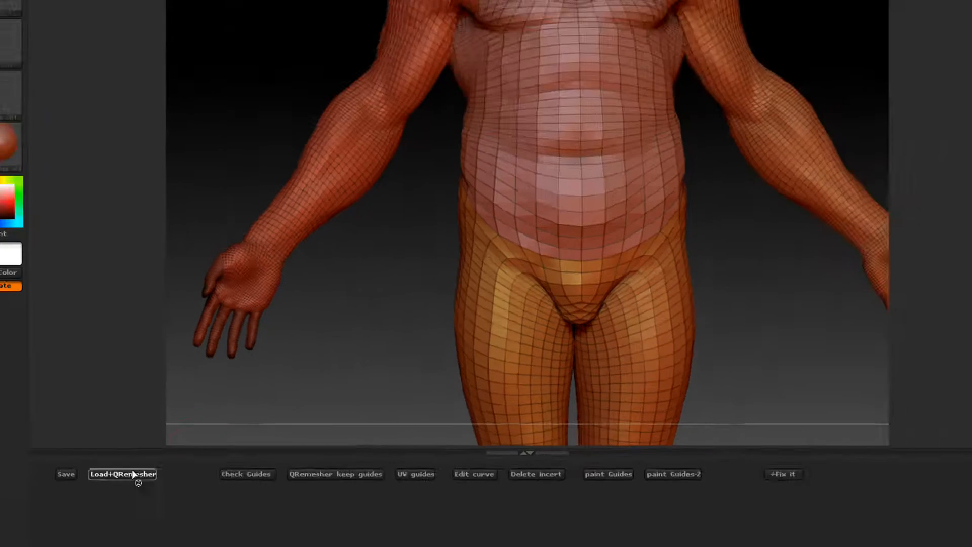
left_click(122, 474)
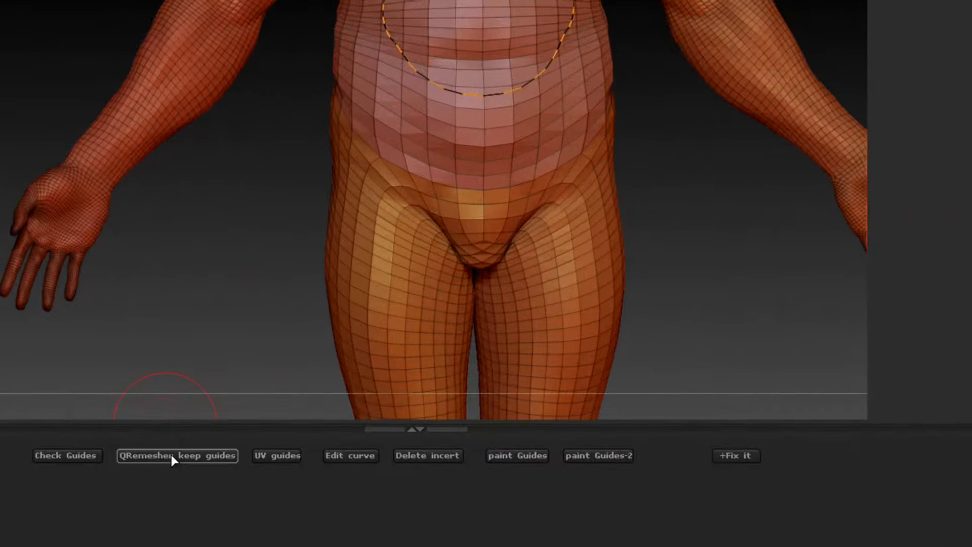
mouse_move(177, 456)
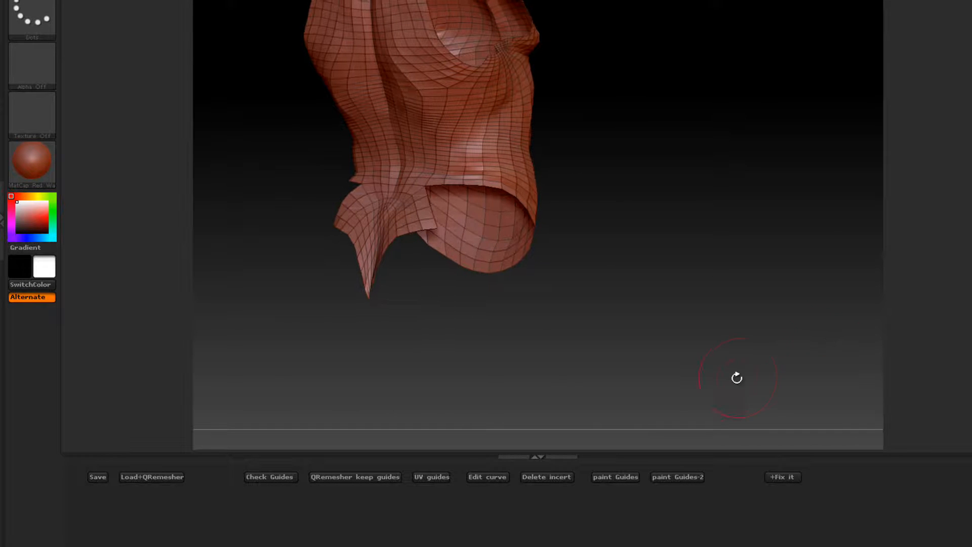
mouse_move(615, 477)
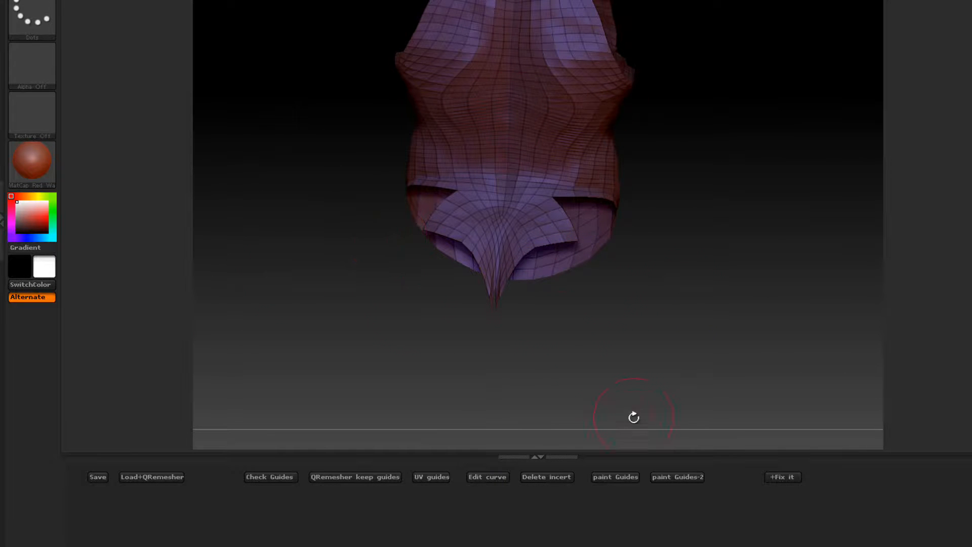
mouse_move(677, 477)
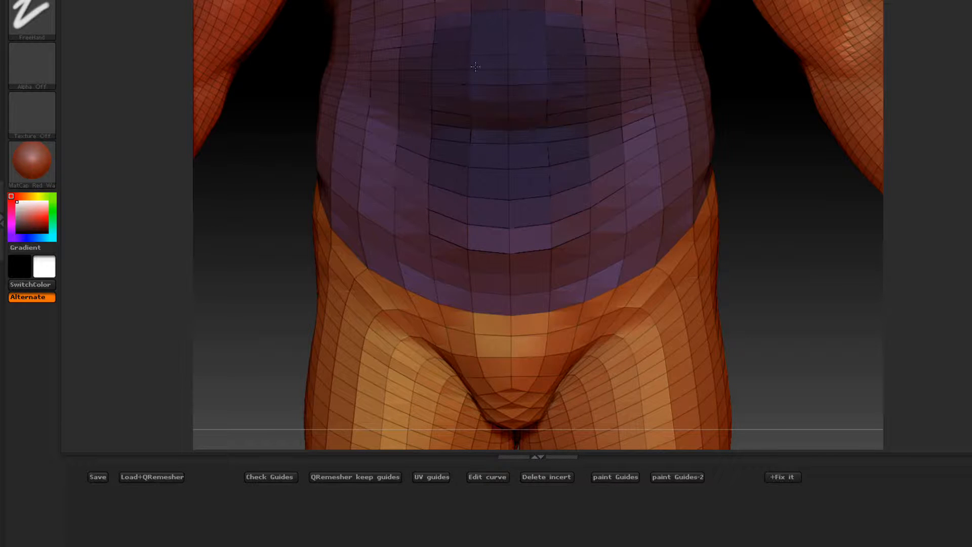
- Build guides from the purple painted torso region with paint Guides-2
left_click(677, 477)
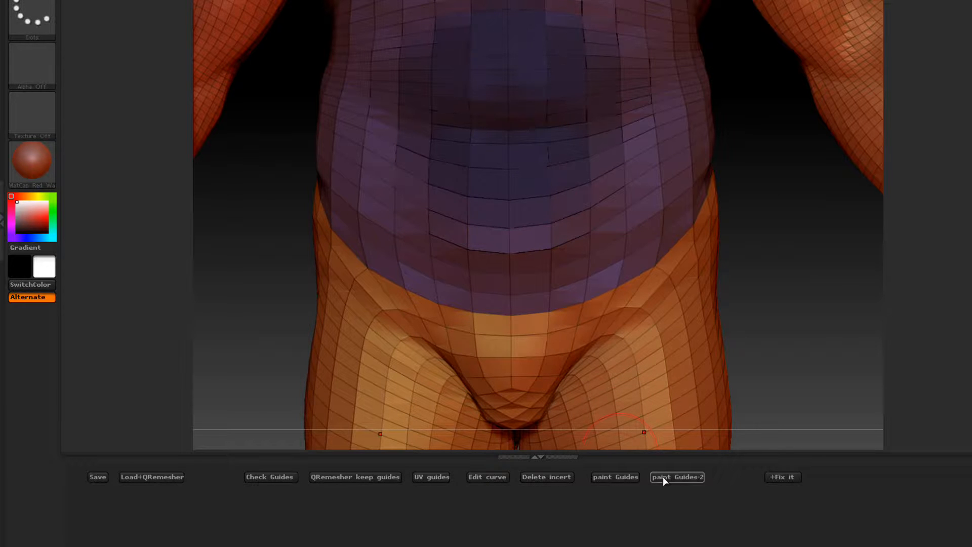
mouse_move(678, 477)
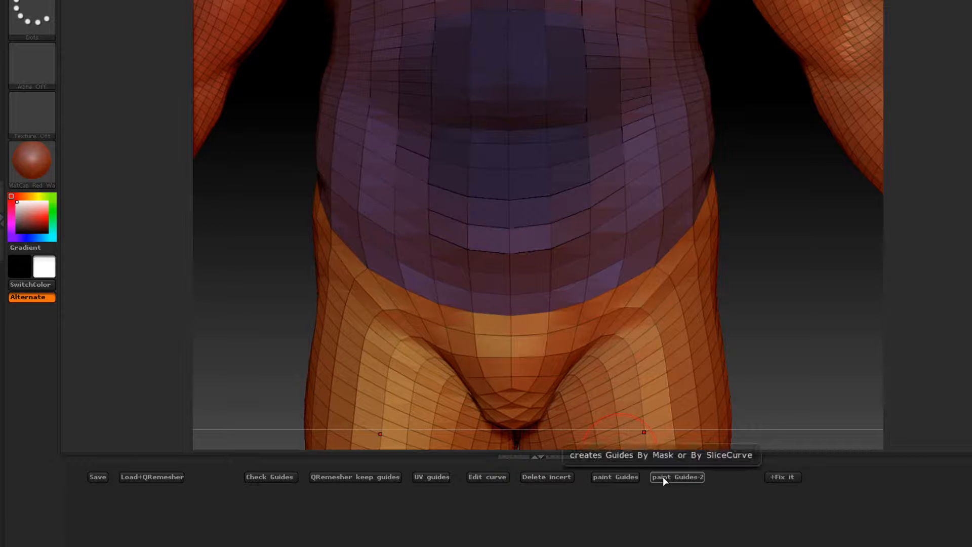
left_click(677, 477)
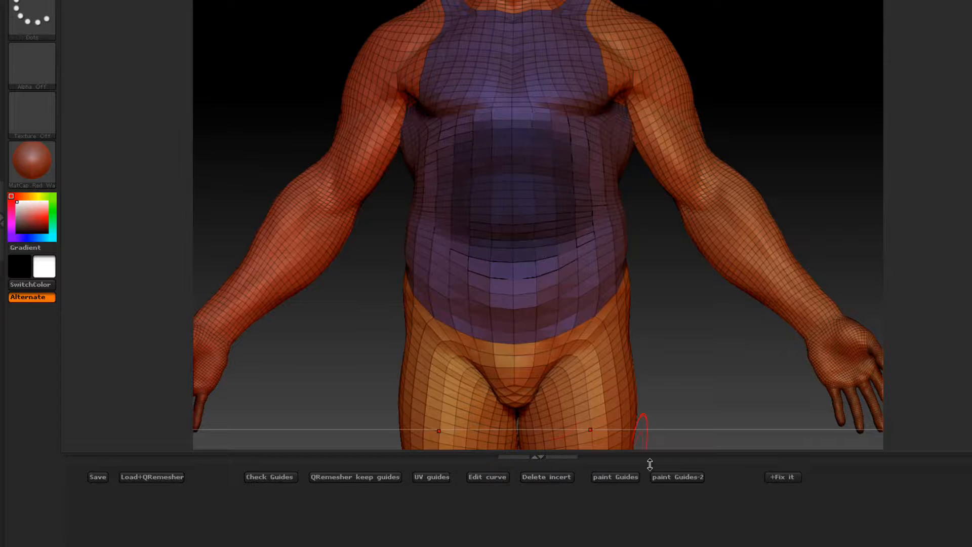
- Convert the stomach mask into a dashed guide curve with paint Guides
left_click(677, 477)
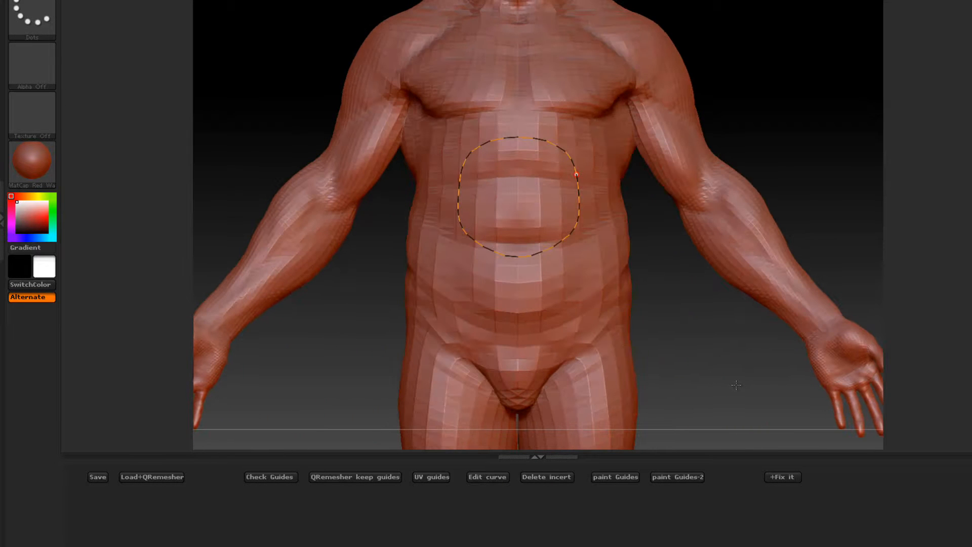
mouse_move(614, 197)
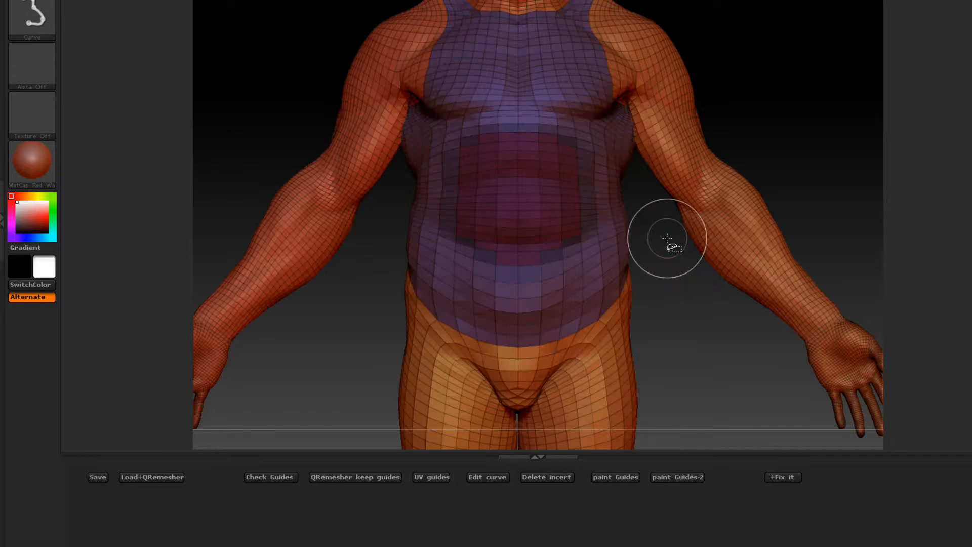
mouse_move(677, 477)
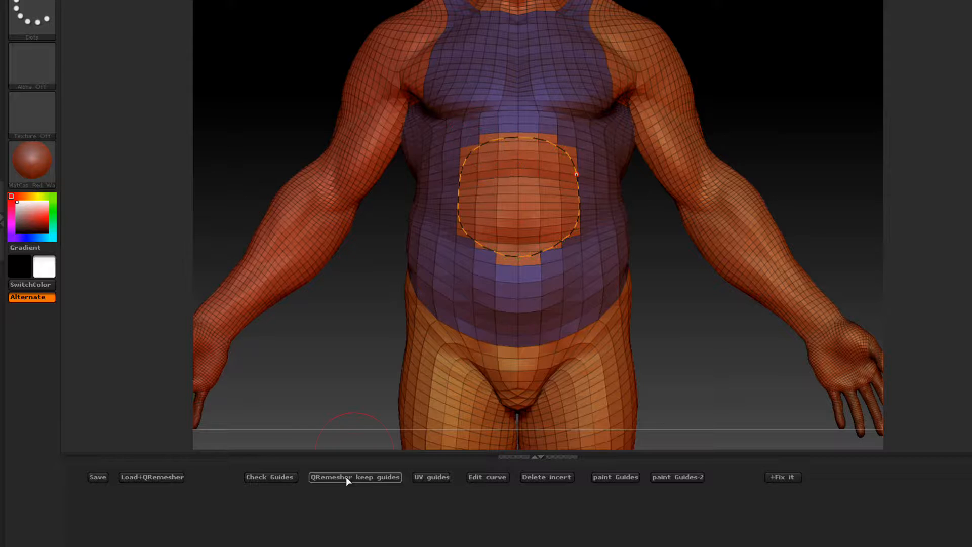
- Remesh the body with QRemesher while keeping the existing belly guide curves
left_click(354, 477)
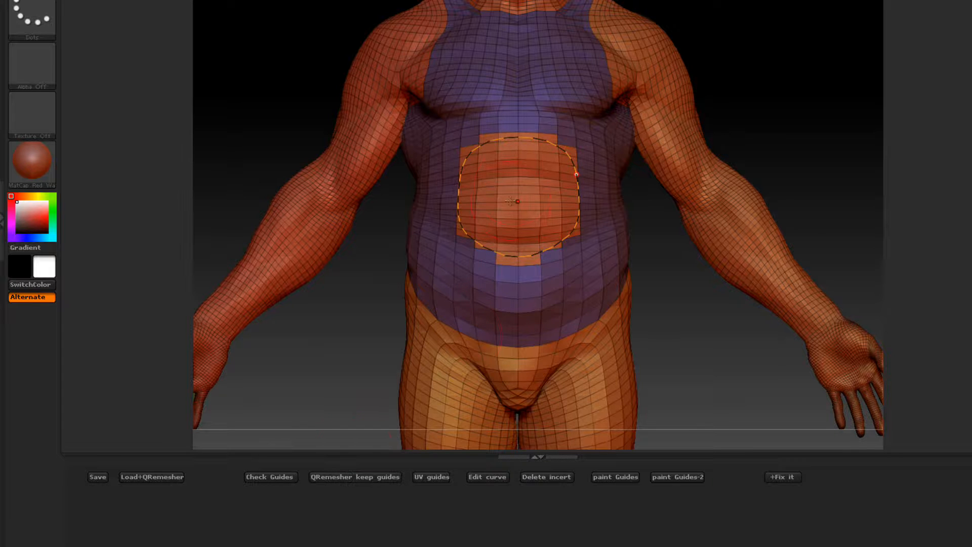
mouse_move(454, 220)
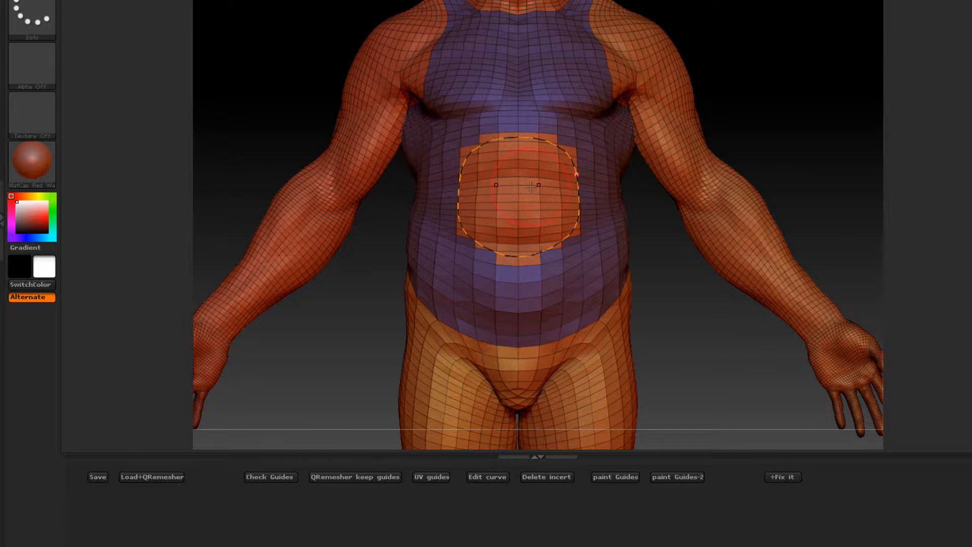
mouse_move(152, 477)
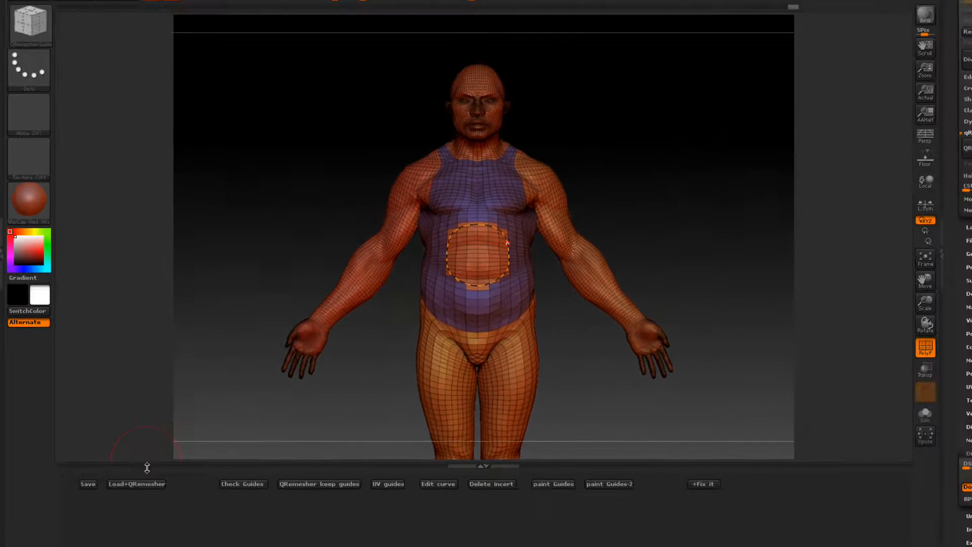
- Reload the saved body tool and remesh it with Load+QRemesher
left_click(136, 484)
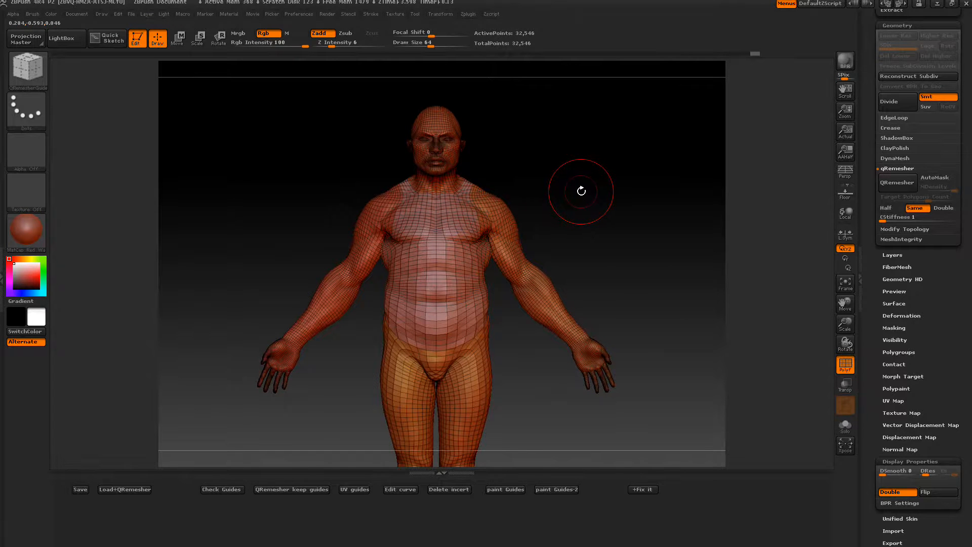
mouse_move(275, 258)
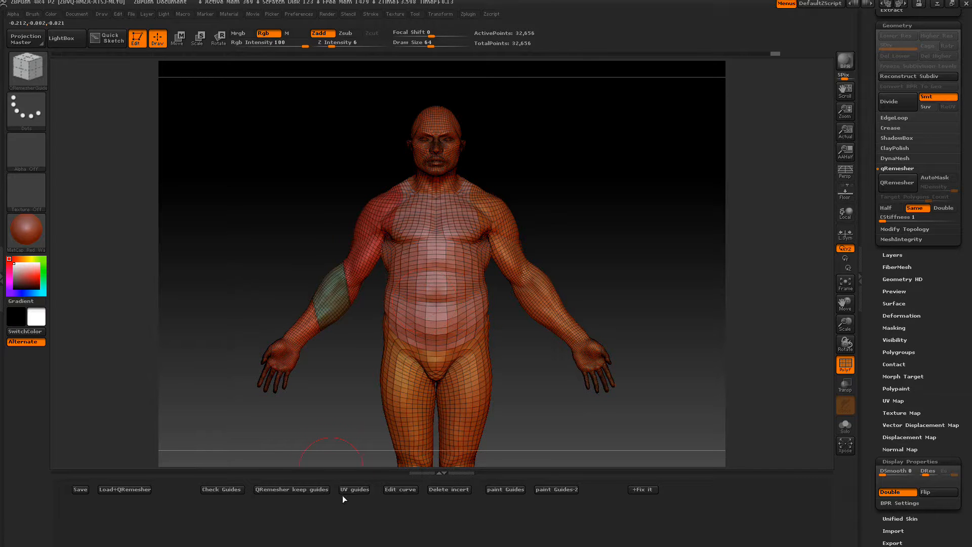
mouse_move(355, 490)
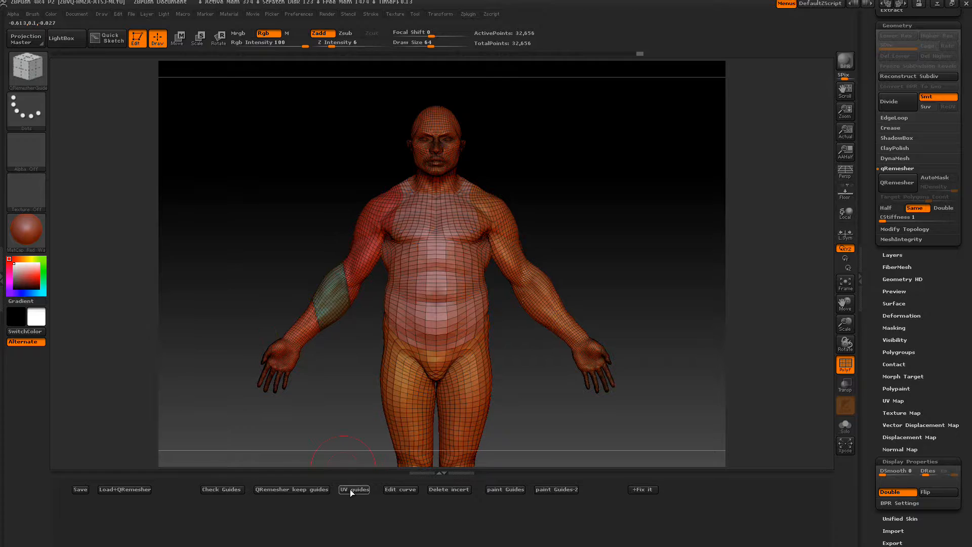
mouse_move(354, 489)
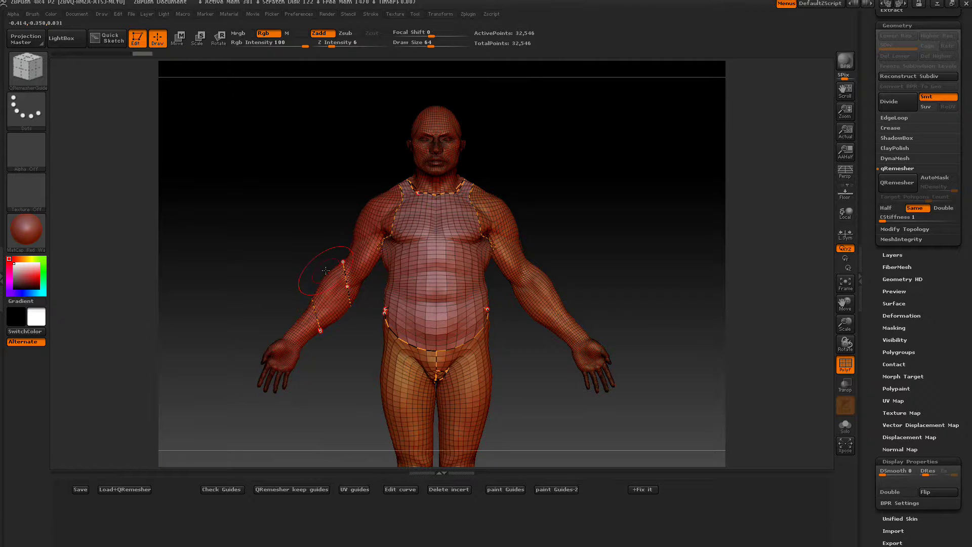
mouse_move(327, 381)
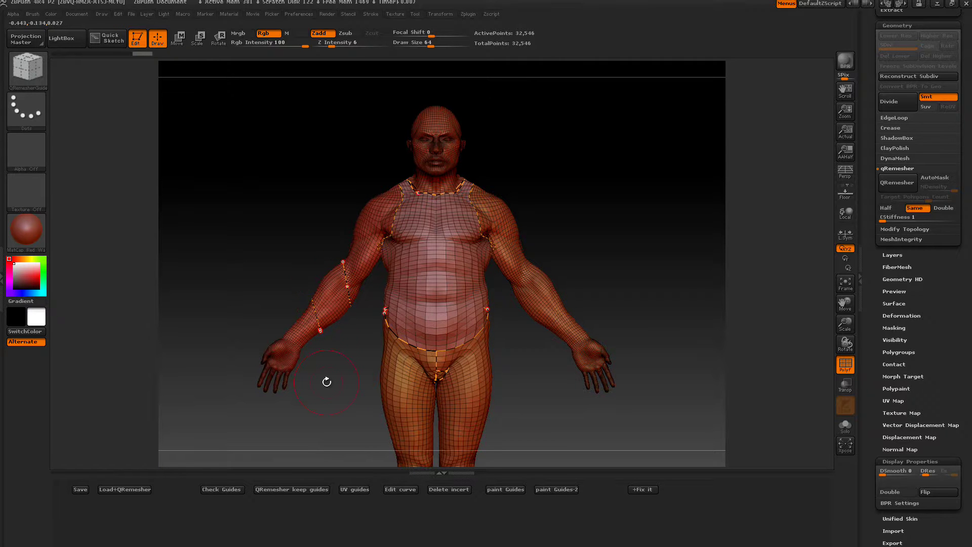
mouse_move(543, 282)
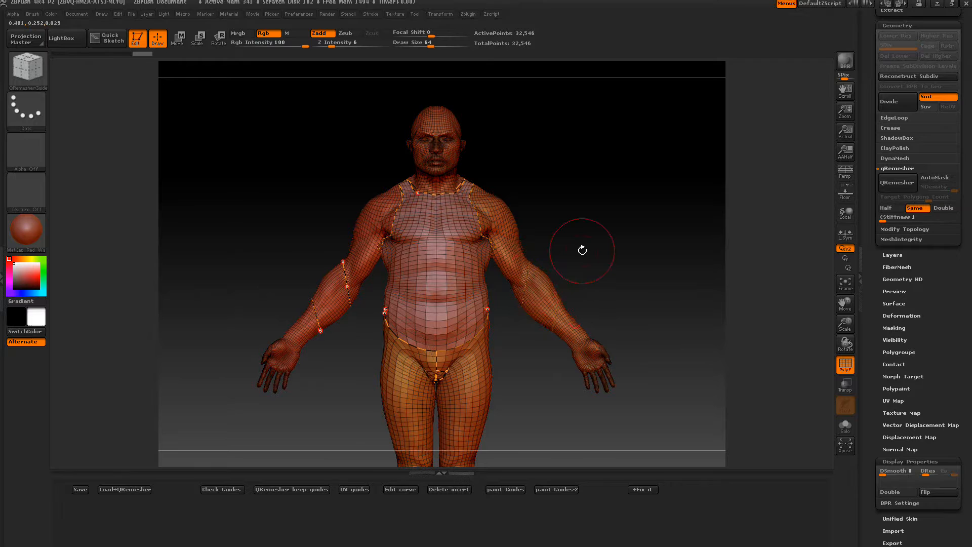
mouse_move(334, 384)
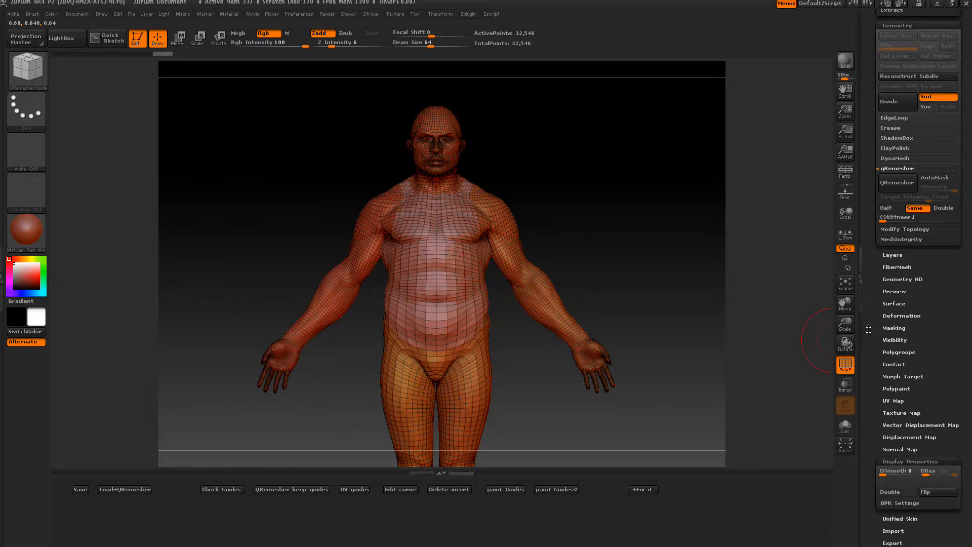
mouse_move(874, 351)
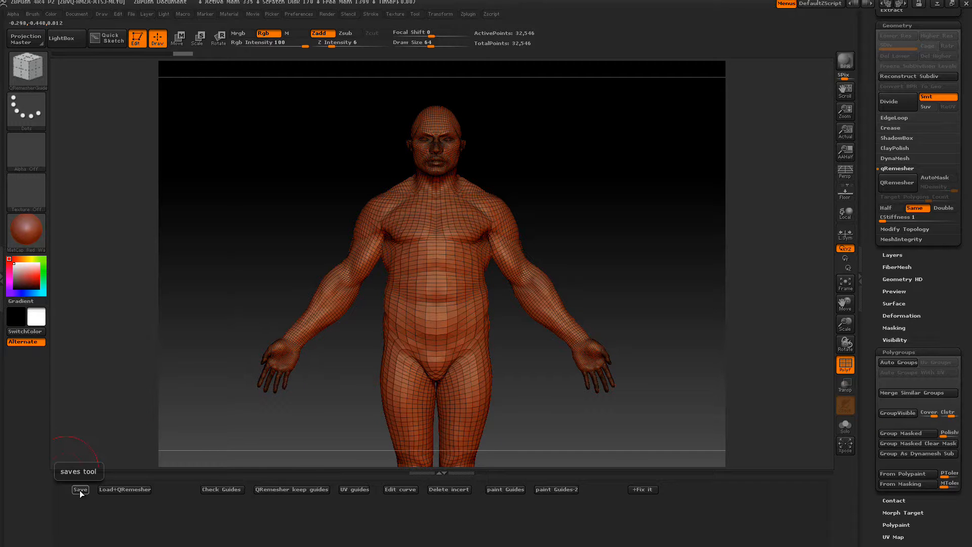
- Save the current remeshed body as a tool file using the plugin's Save button
left_click(79, 489)
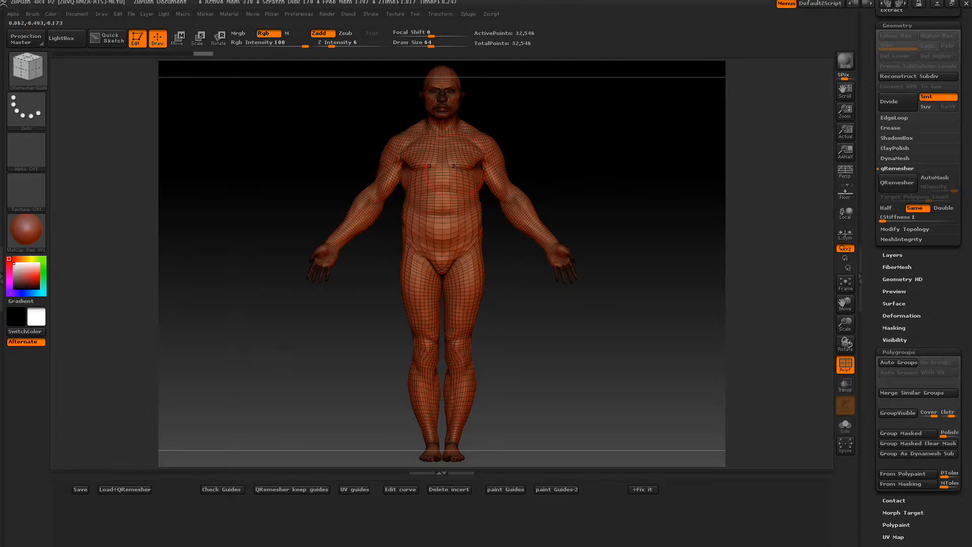
mouse_move(27, 67)
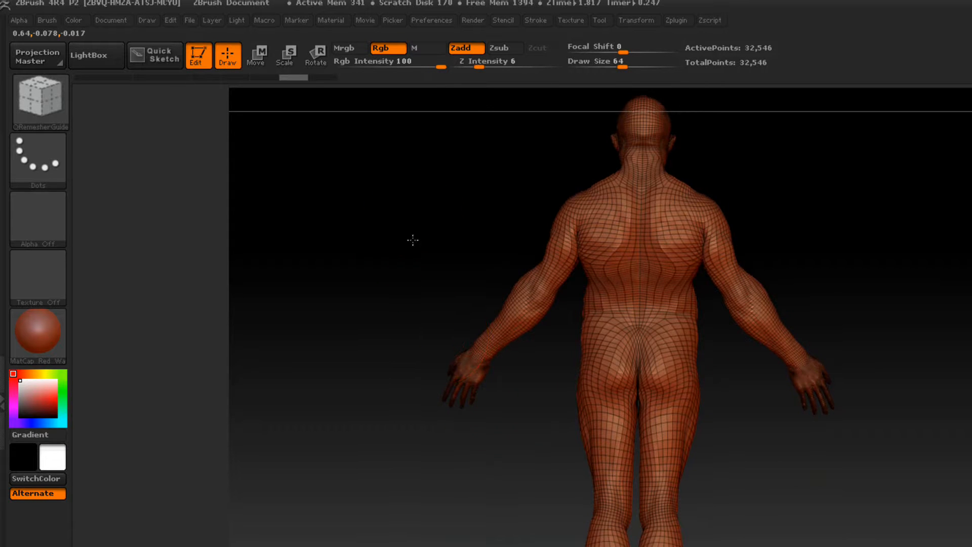
- Isolate the arm polygroup and enable Double so its back faces render
left_click(498, 48)
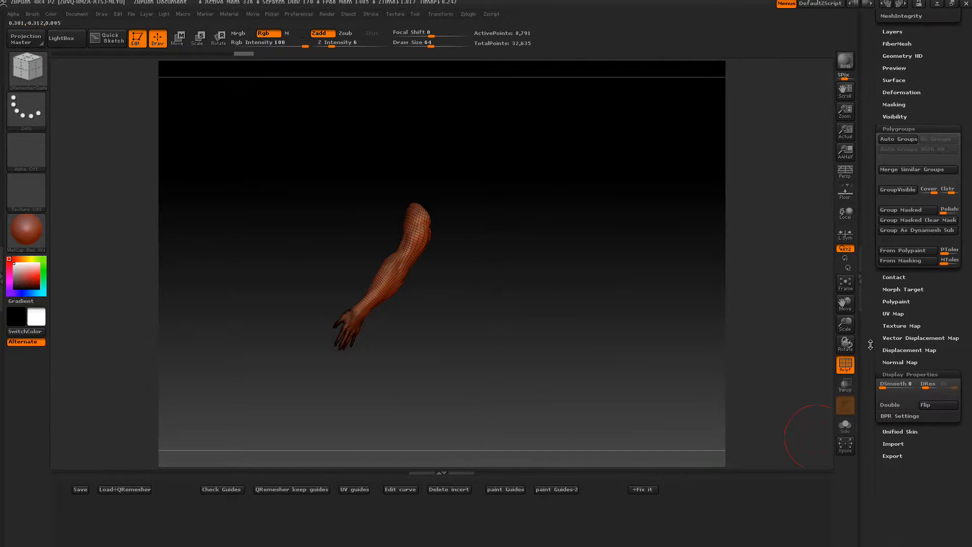
left_click(897, 406)
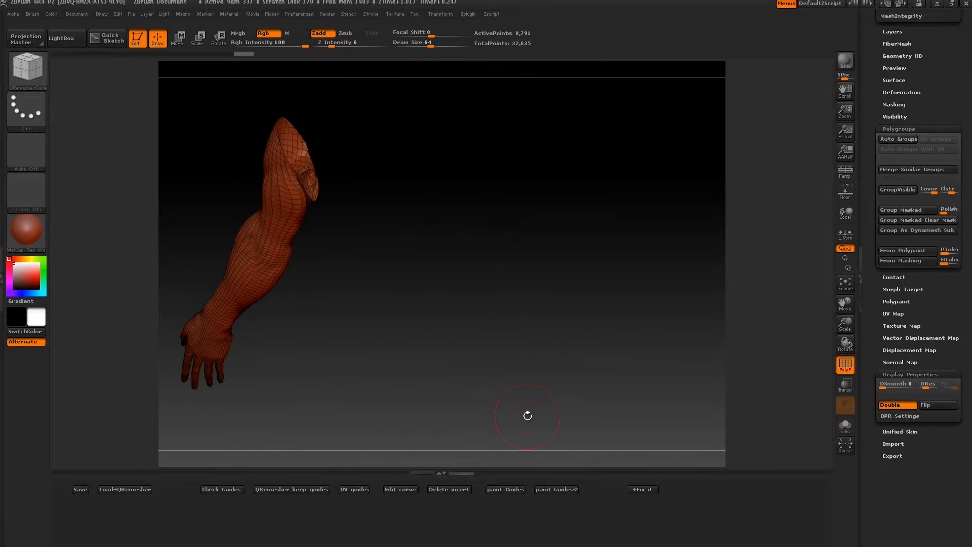
mouse_move(556, 491)
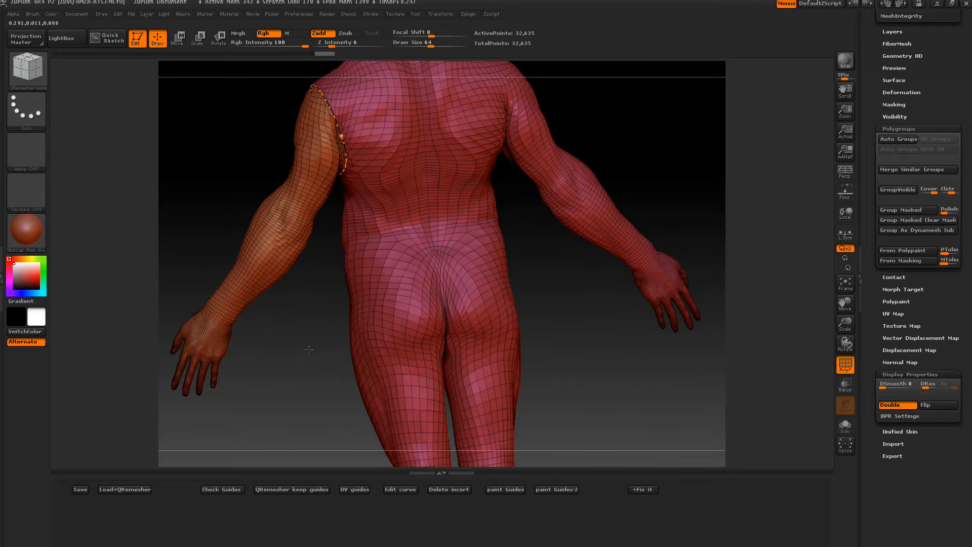
- Isolate the narrow side strip polygroup running under the armpit
left_click(349, 32)
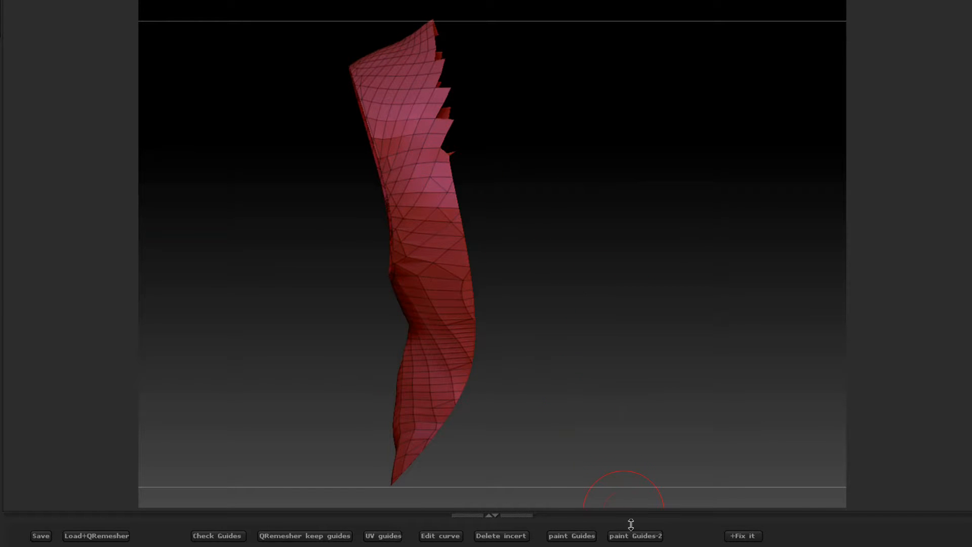
mouse_move(634, 536)
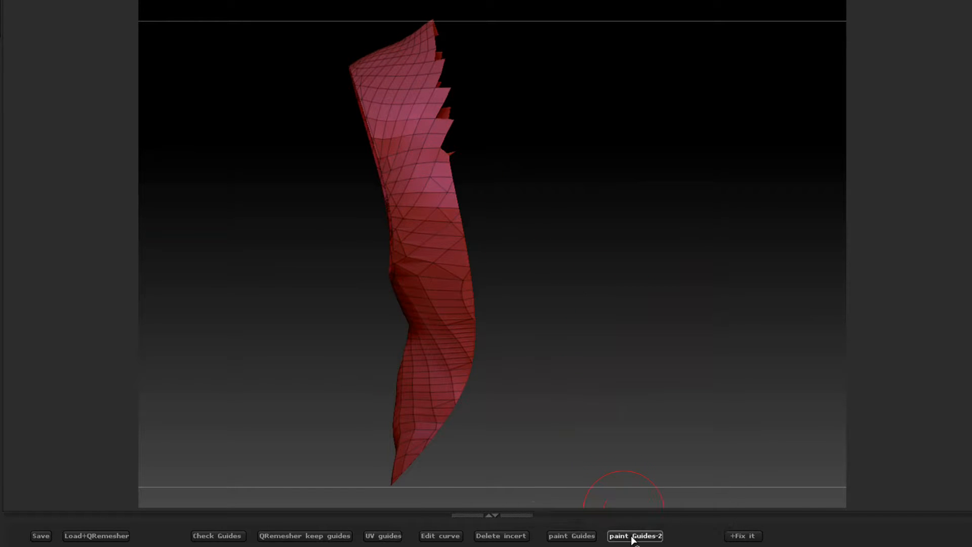
- Create guide curves along the strip's slice edges with paint Guides-2
left_click(634, 536)
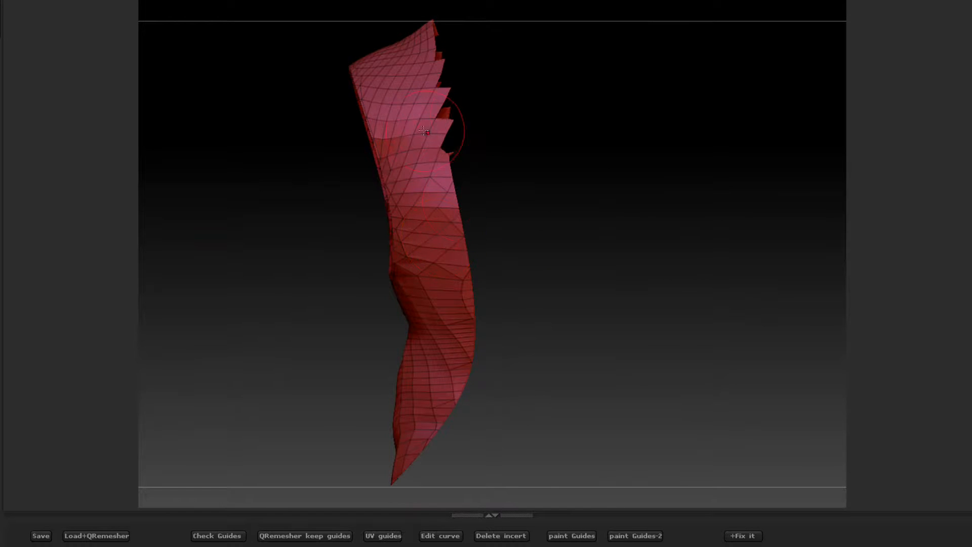
mouse_move(570, 536)
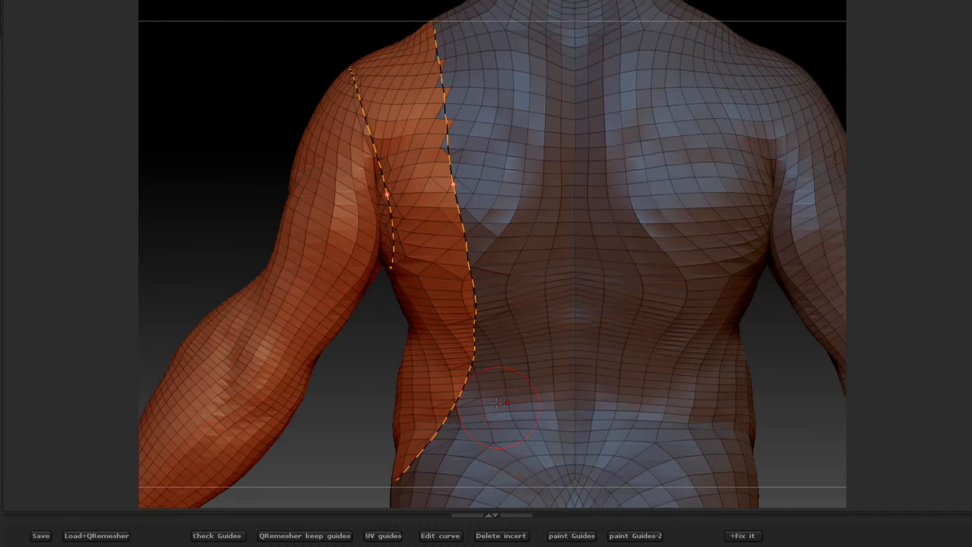
mouse_move(444, 307)
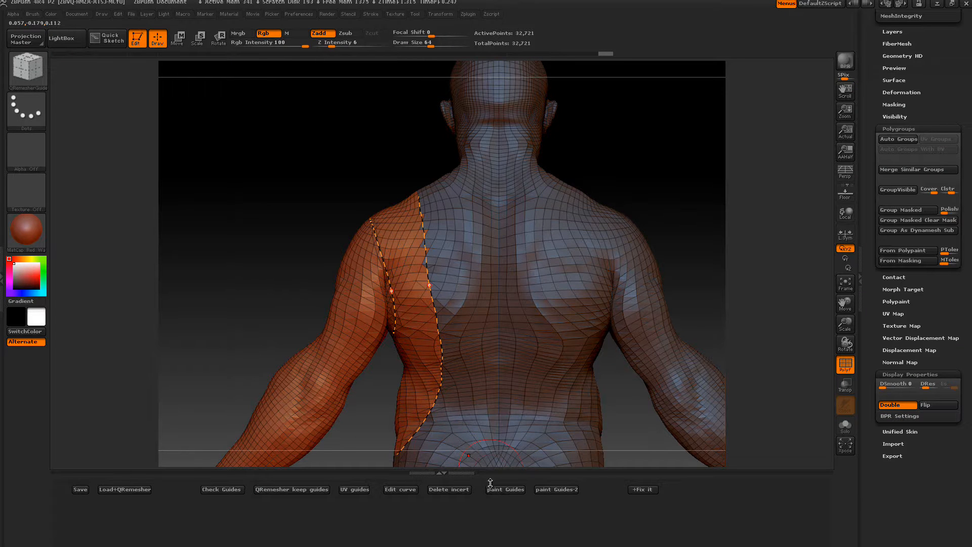
mouse_move(556, 490)
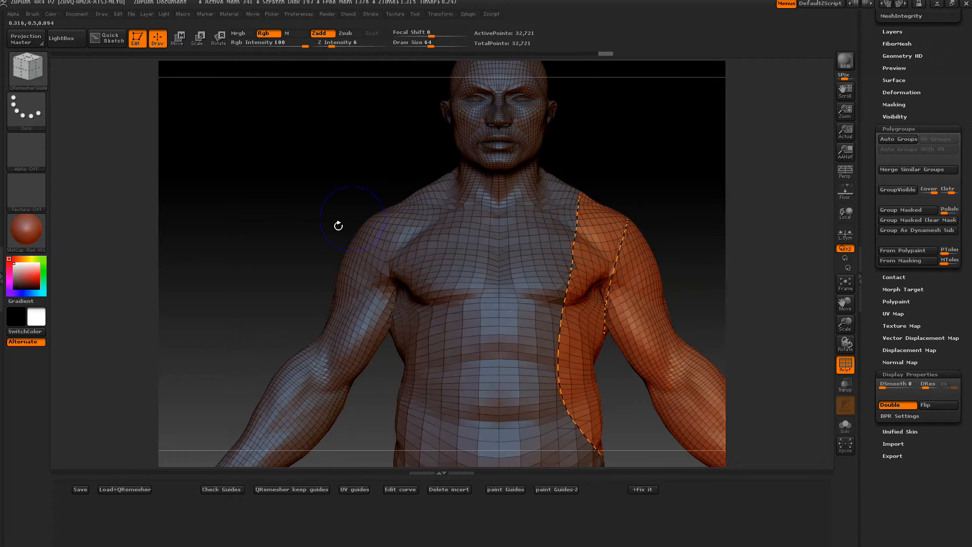
mouse_move(123, 490)
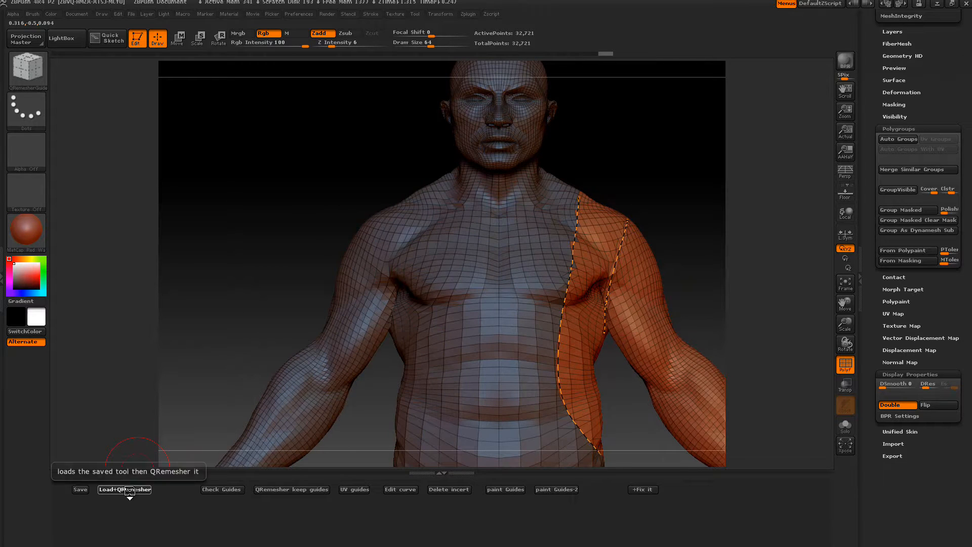
- Reload the saved body and remesh it using the underarm guides
left_click(123, 490)
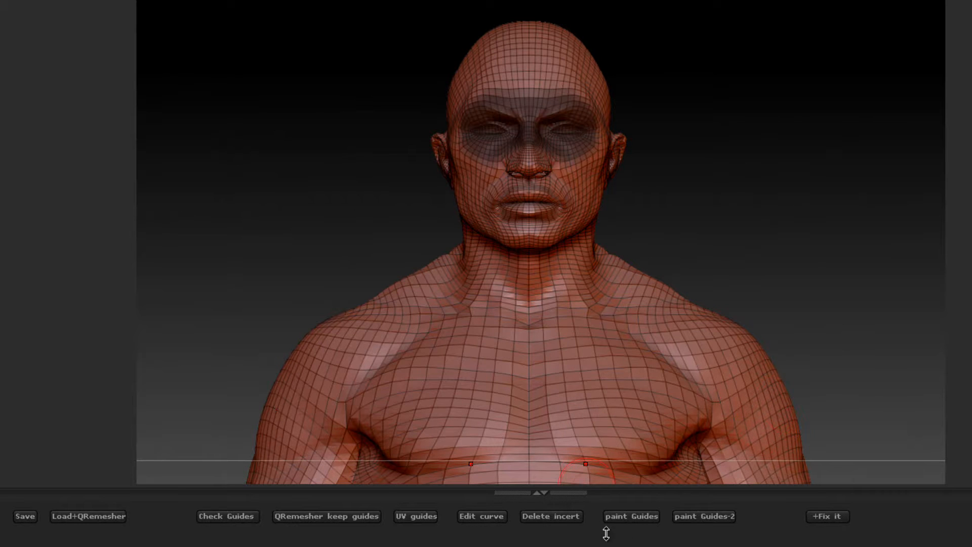
mouse_move(631, 516)
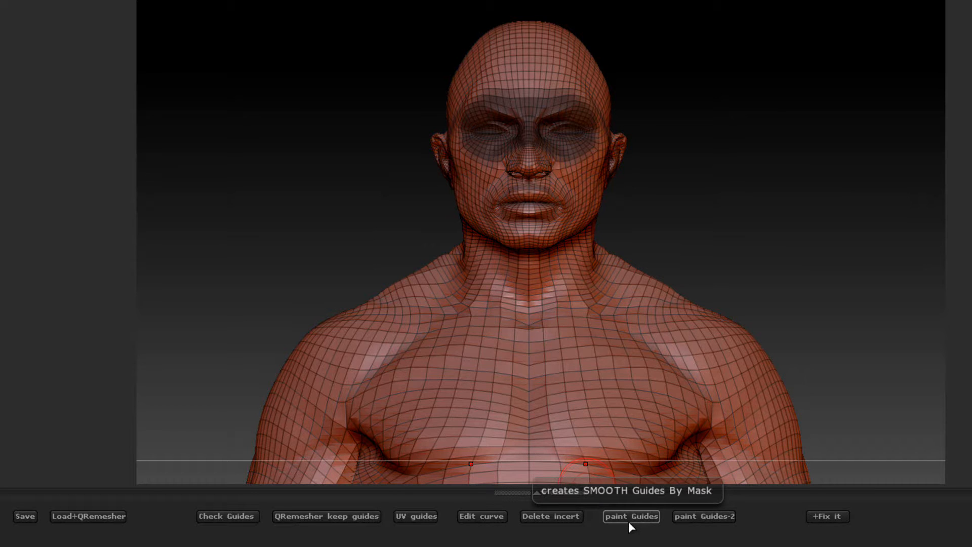
mouse_move(705, 516)
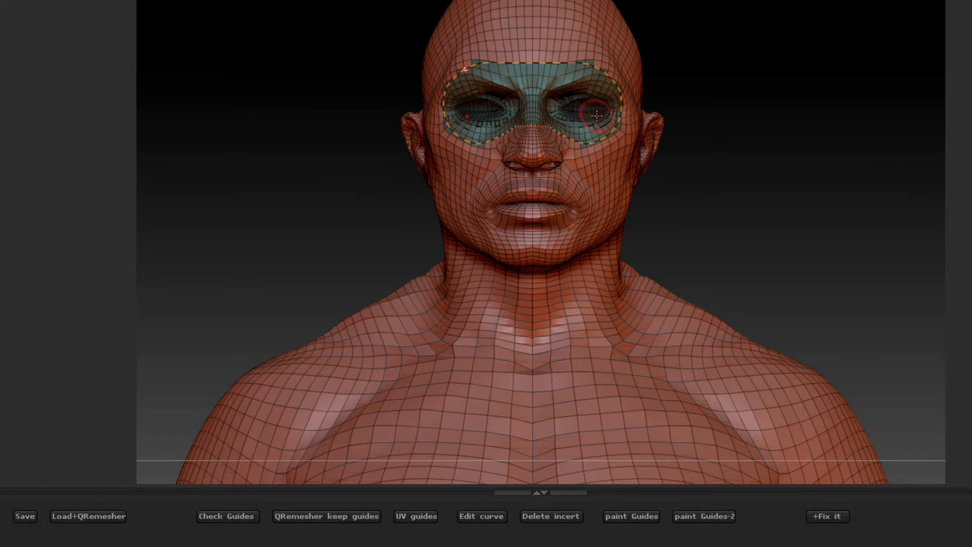
- Mask the nose so it gets its own guide region
left_click(703, 515)
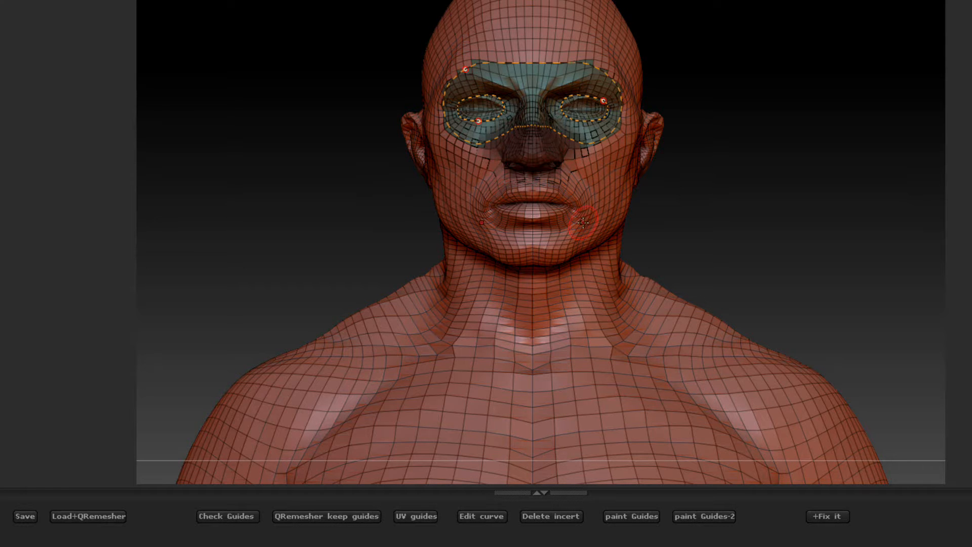
mouse_move(704, 515)
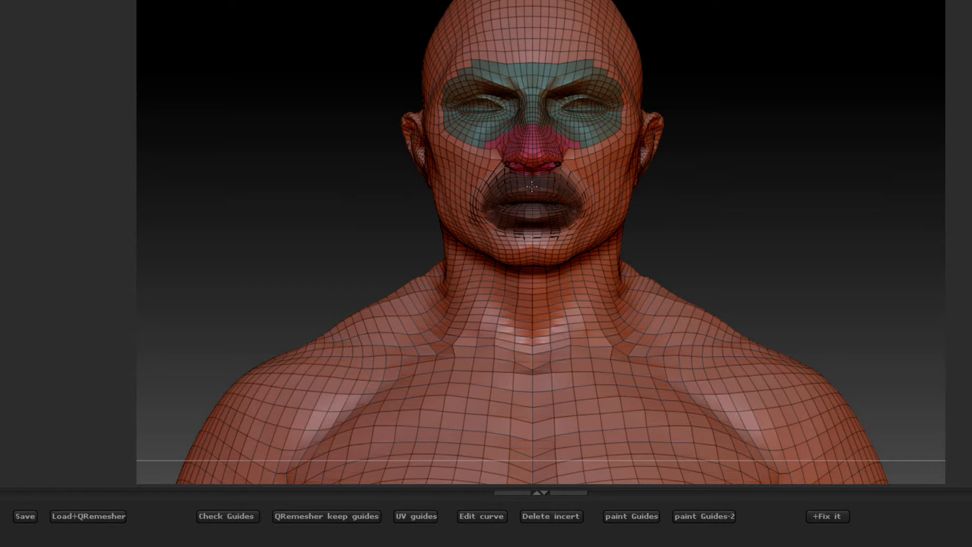
left_click(703, 516)
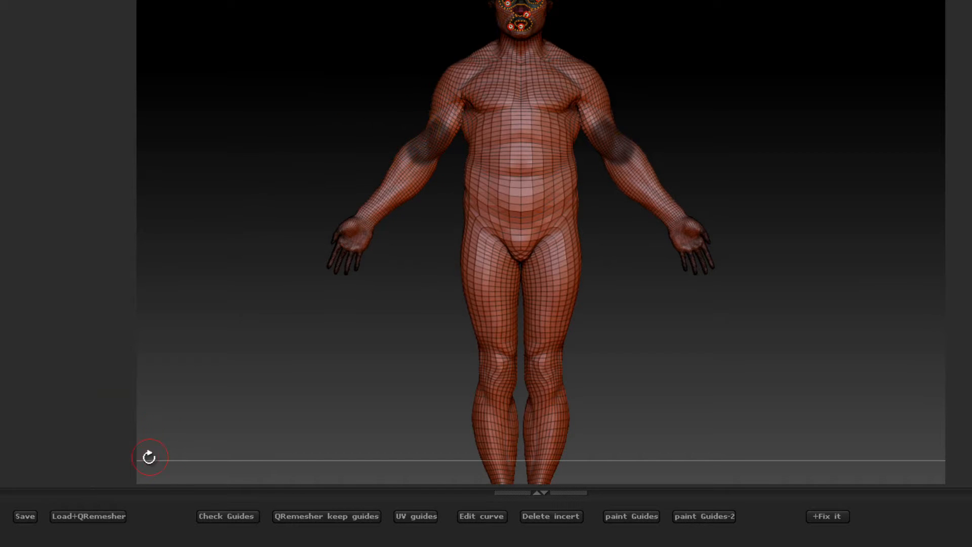
mouse_move(25, 515)
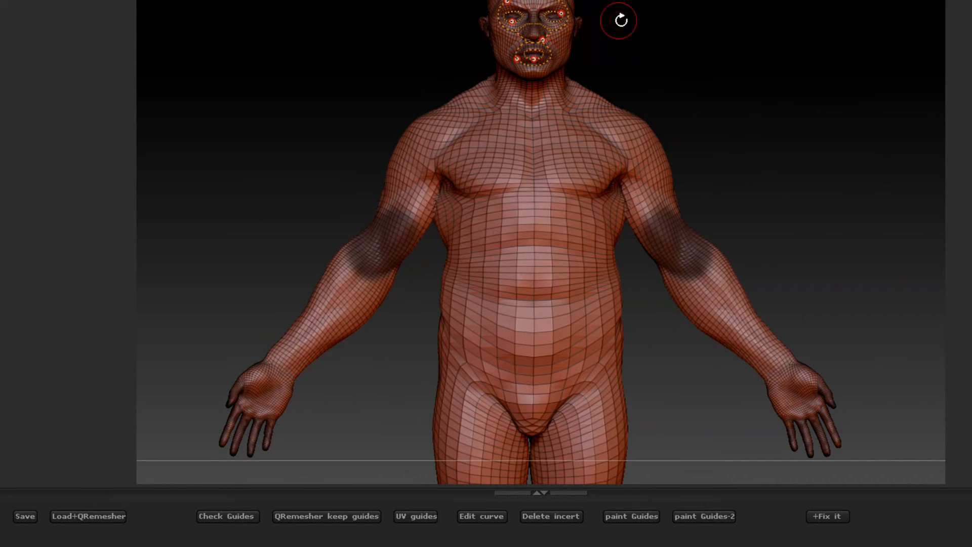
mouse_move(780, 143)
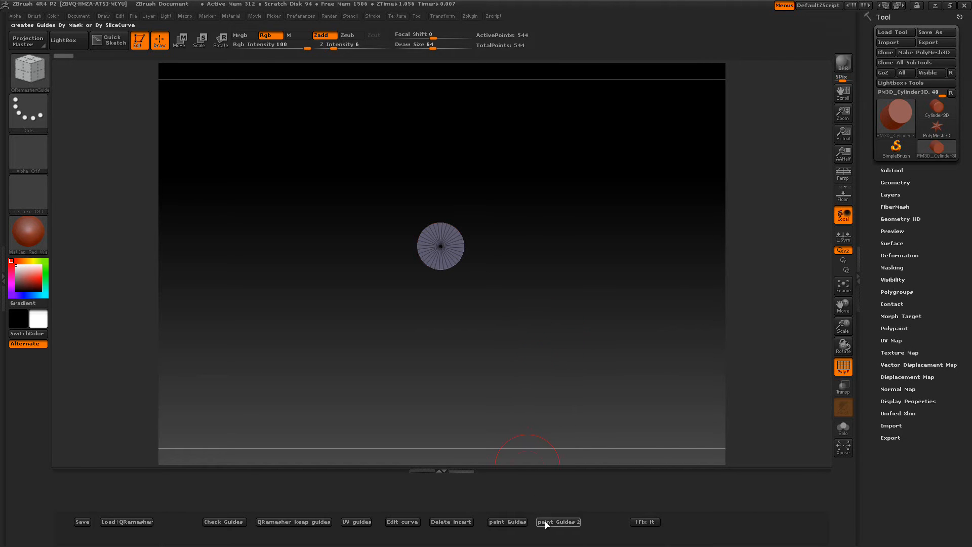
mouse_move(557, 522)
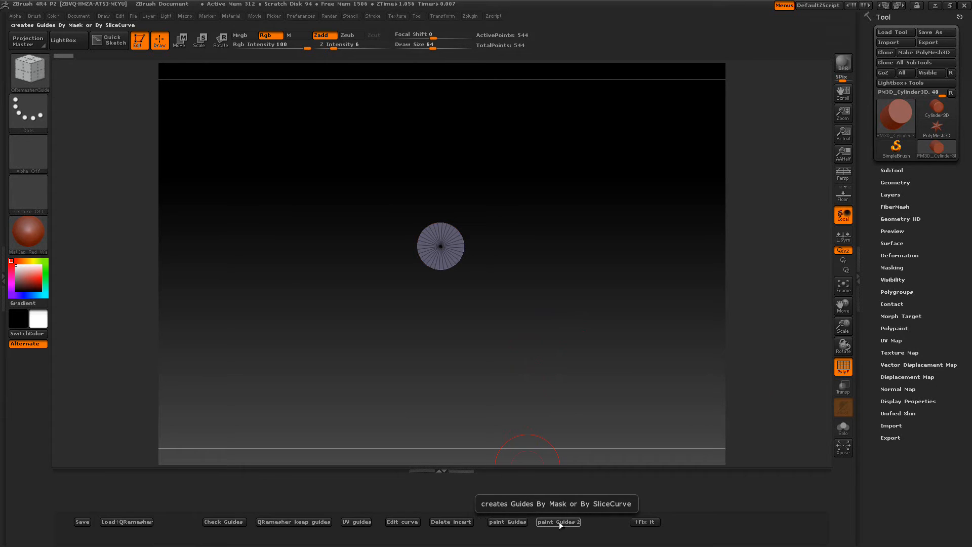
mouse_move(559, 521)
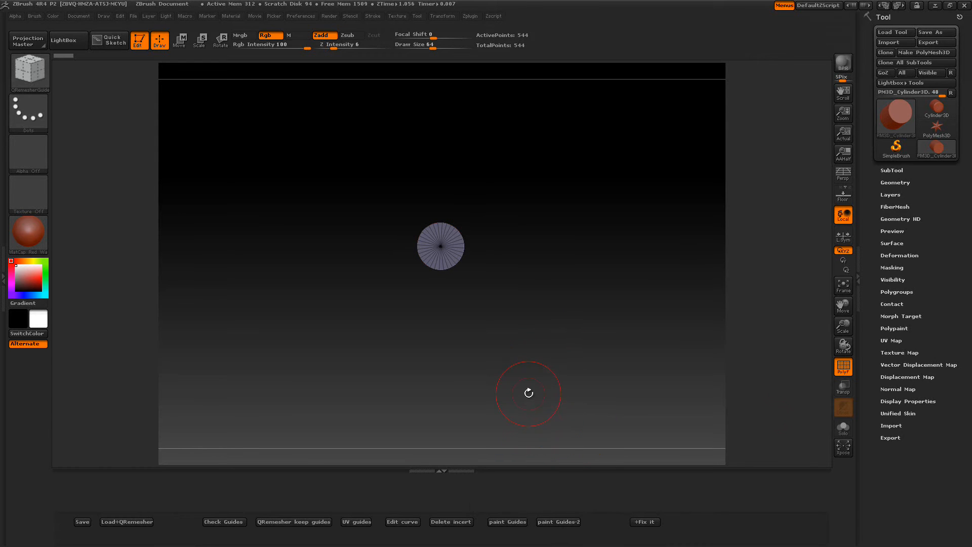
mouse_move(297, 270)
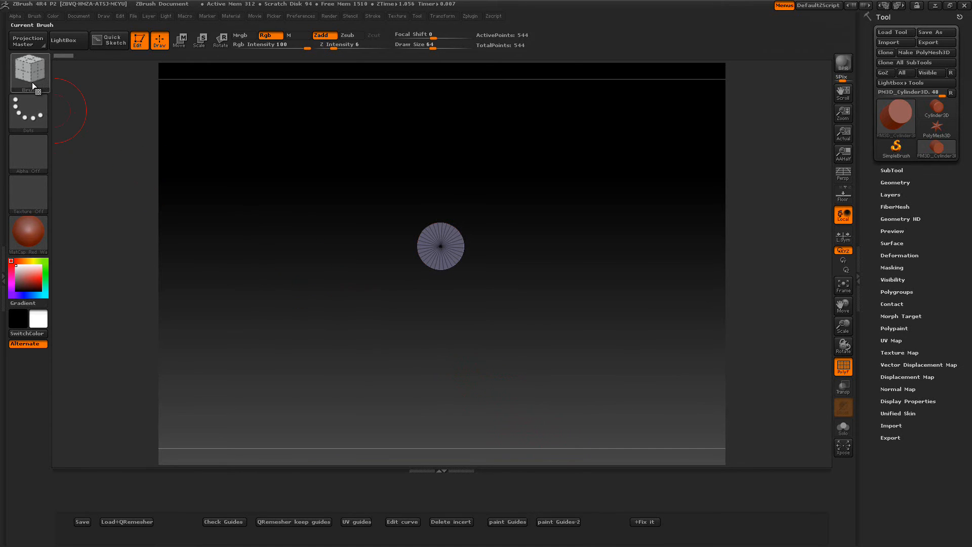
left_click(29, 71)
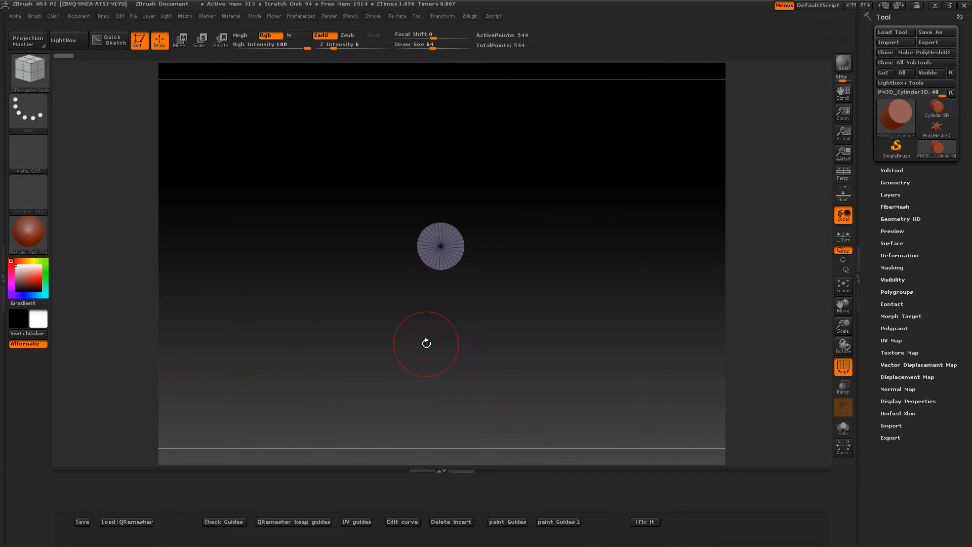
mouse_move(398, 303)
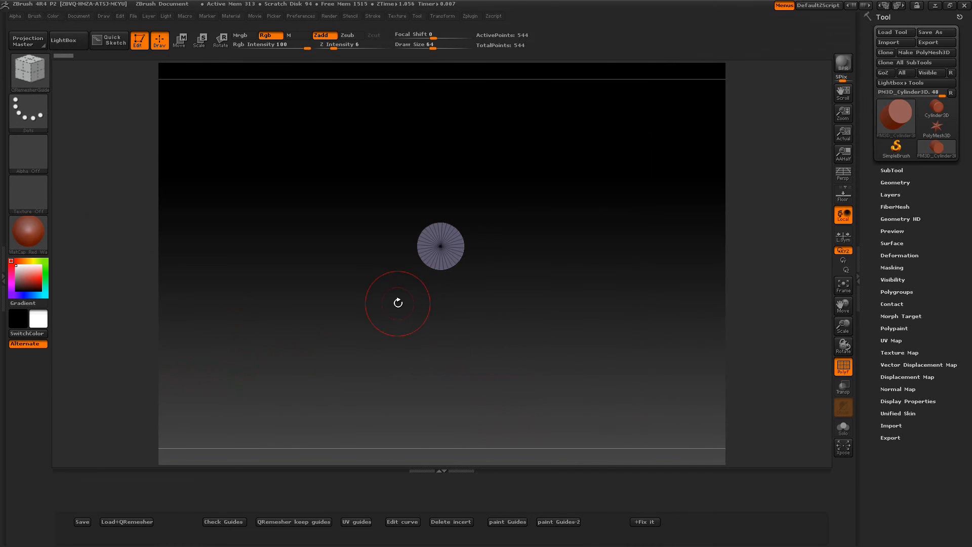
mouse_move(444, 346)
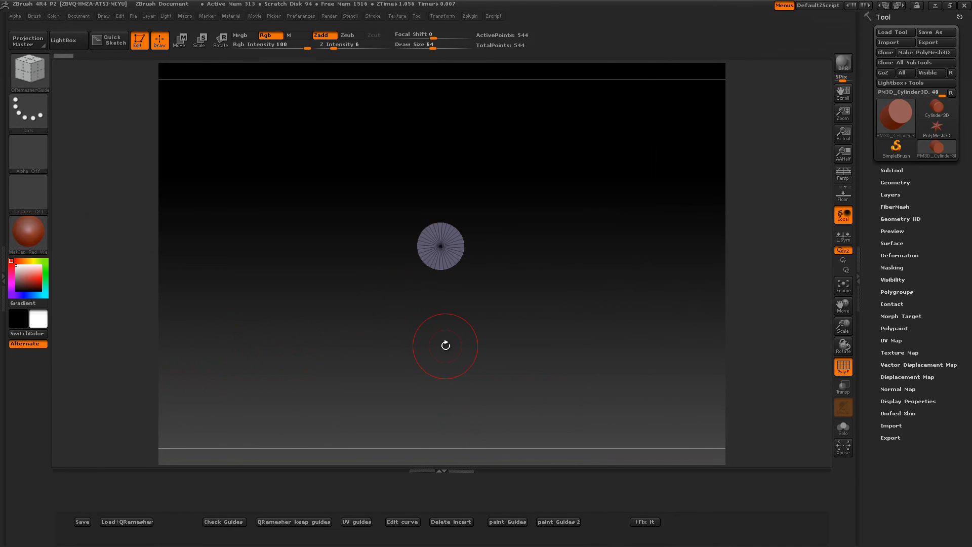
mouse_move(461, 330)
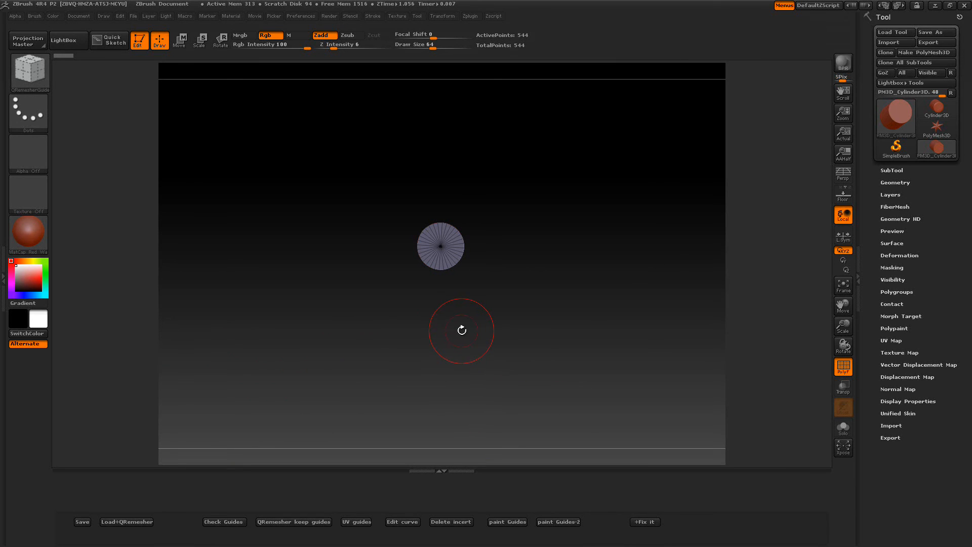